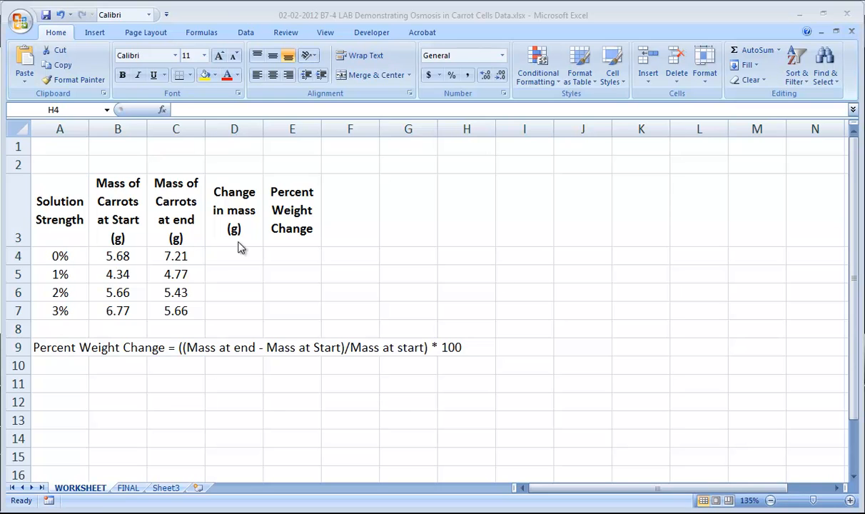
{"action": "mouse_move", "coordinate": [240, 259]}
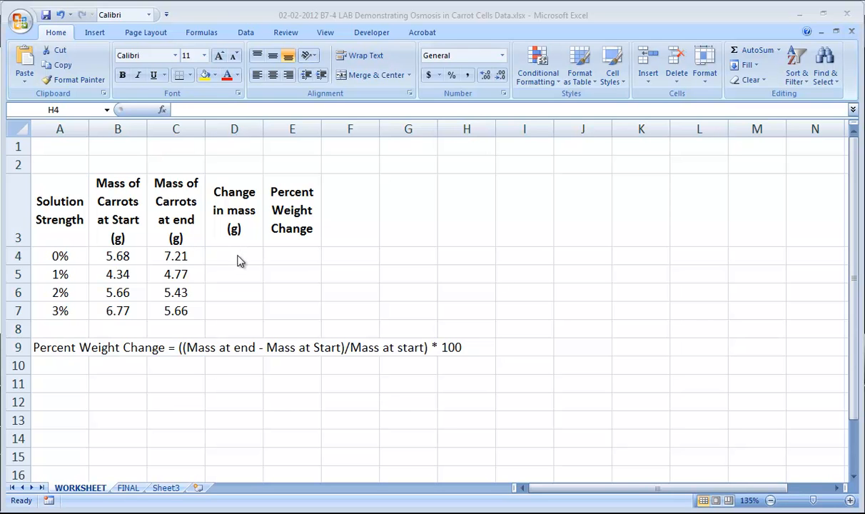
Enter =C4-B4 in D4 and fill it down to D7, giving 1.53, 0.43, -0.23 and -1.11.
{"action": "left_click", "coordinate": [465, 255]}
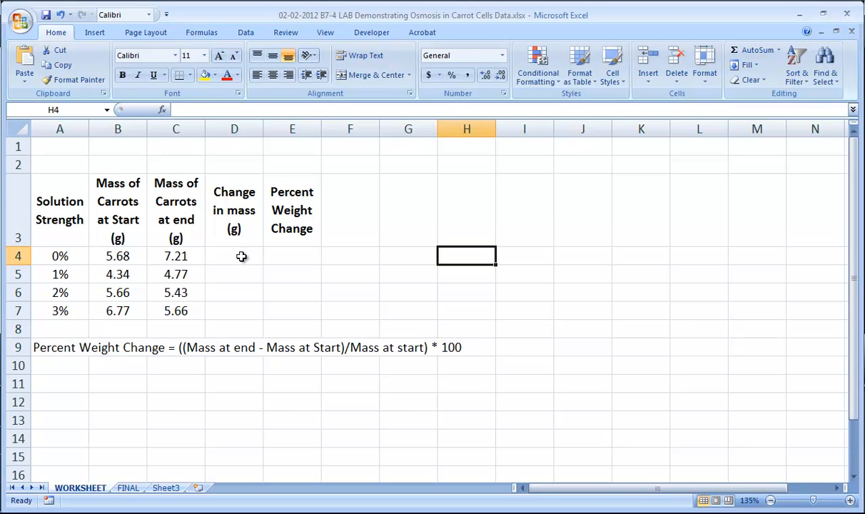
{"action": "left_click", "coordinate": [234, 256]}
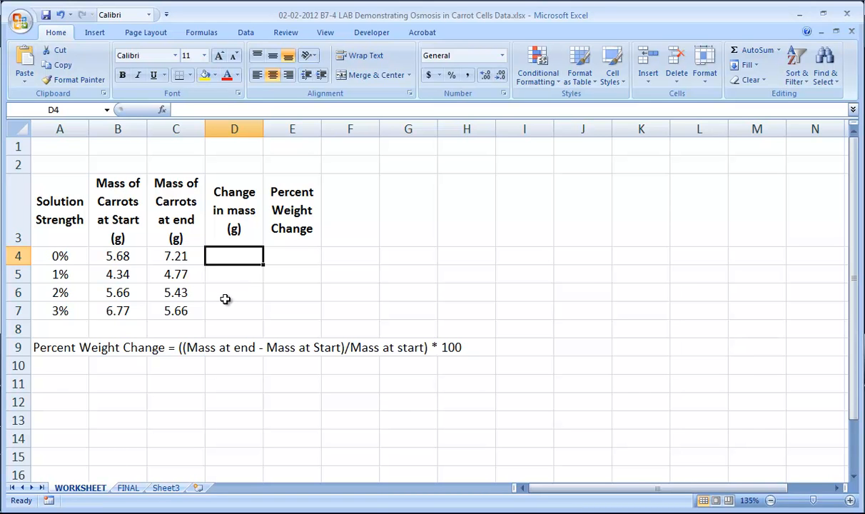
{"action": "type", "text": "="}
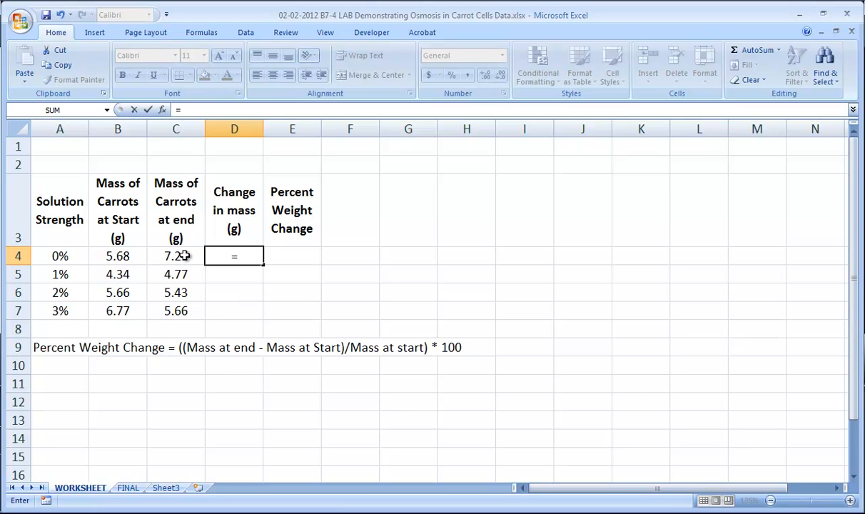
{"action": "left_click", "coordinate": [175, 256]}
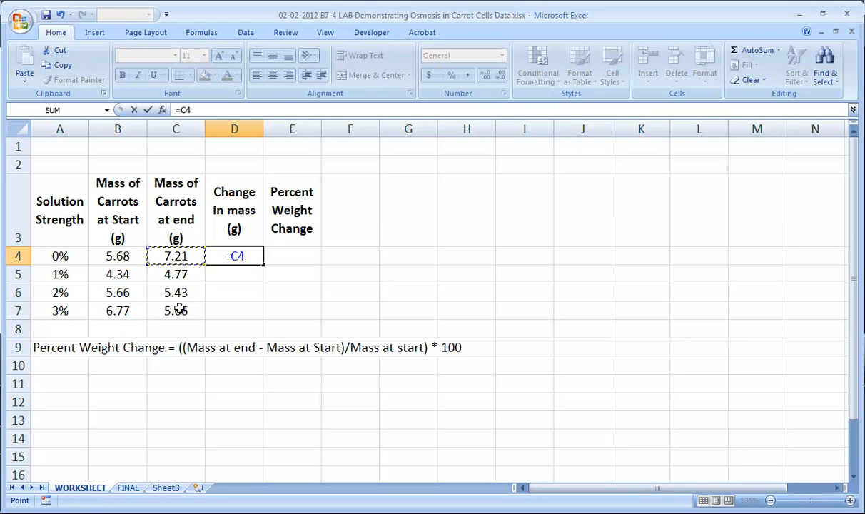
{"action": "type", "text": "-"}
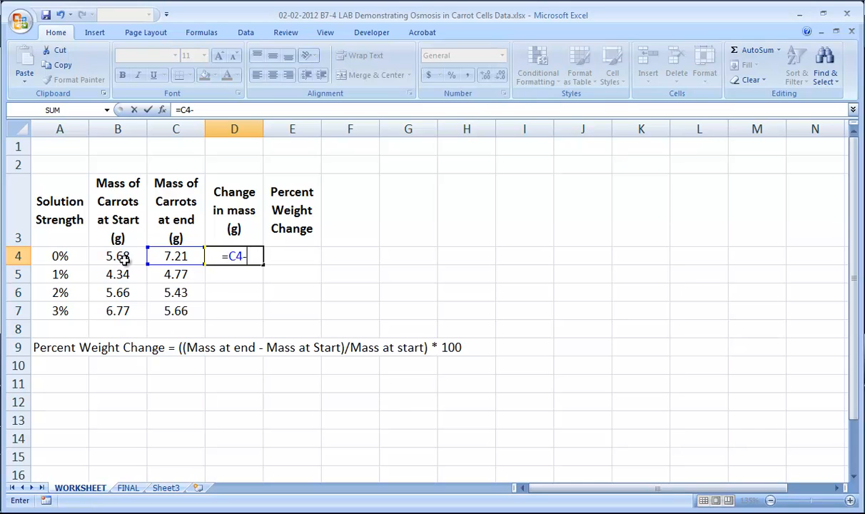
{"action": "mouse_move", "coordinate": [126, 257]}
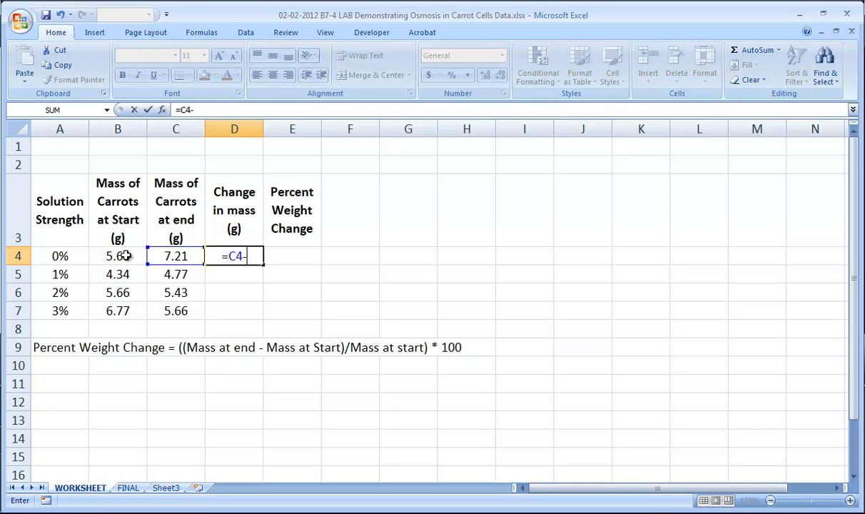
{"action": "left_click", "coordinate": [117, 255]}
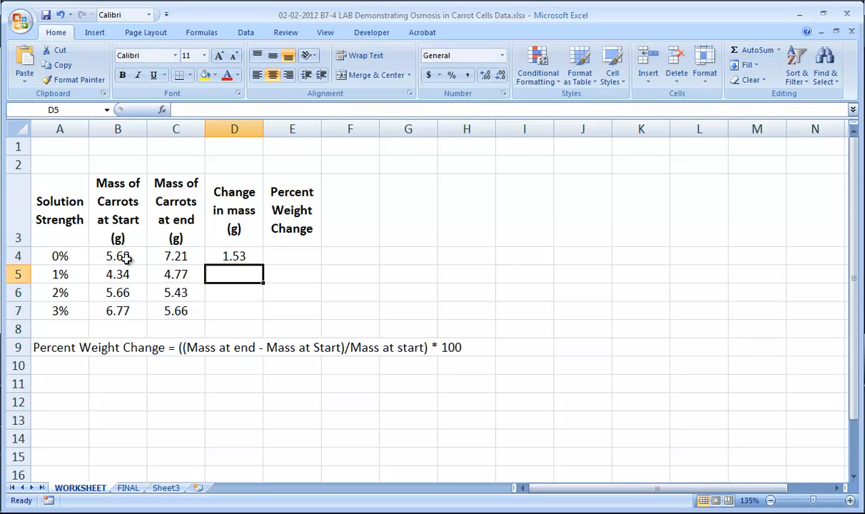
{"action": "mouse_move", "coordinate": [250, 252]}
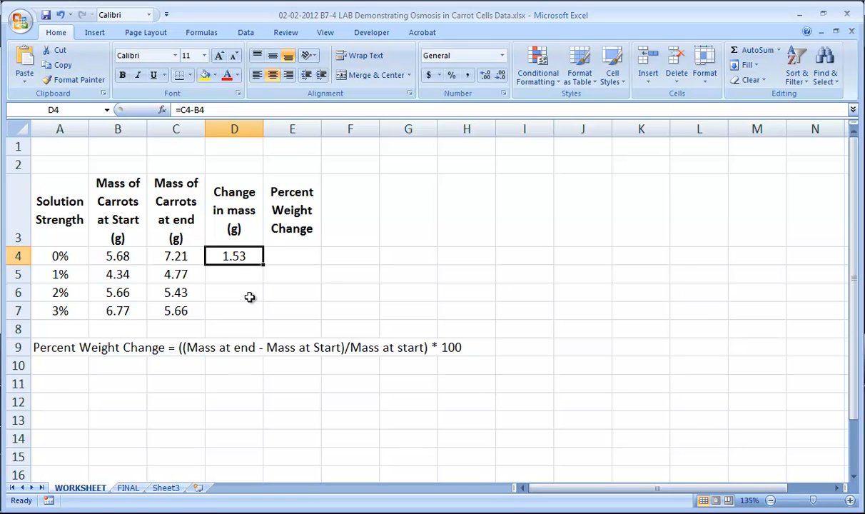
{"action": "mouse_move", "coordinate": [265, 221]}
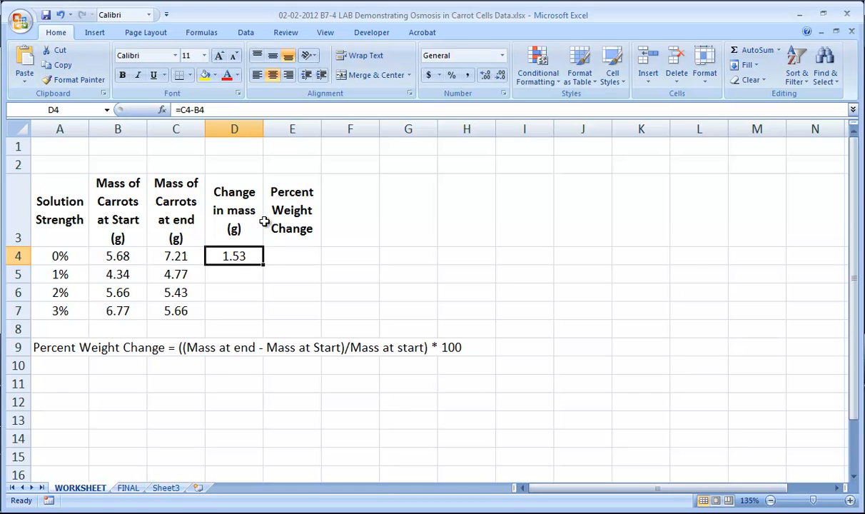
{"action": "mouse_move", "coordinate": [265, 265]}
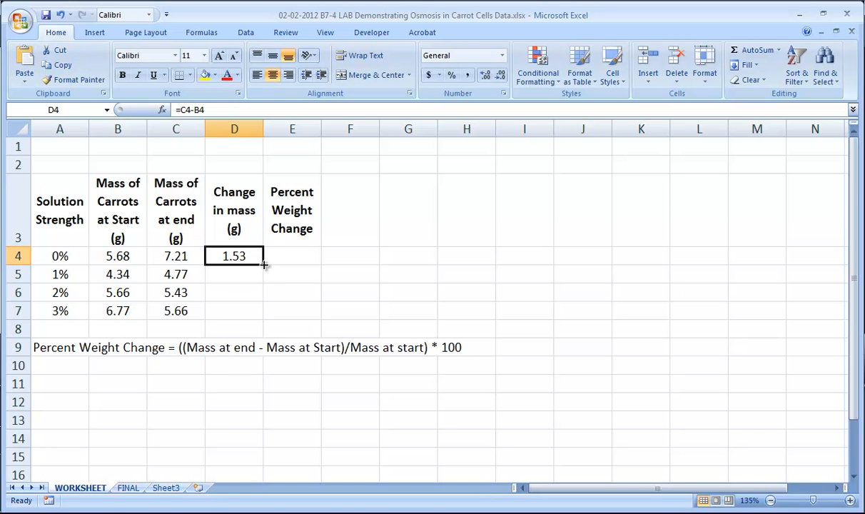
{"action": "left_click_drag", "start_coordinate": [263, 264], "coordinate": [263, 312]}
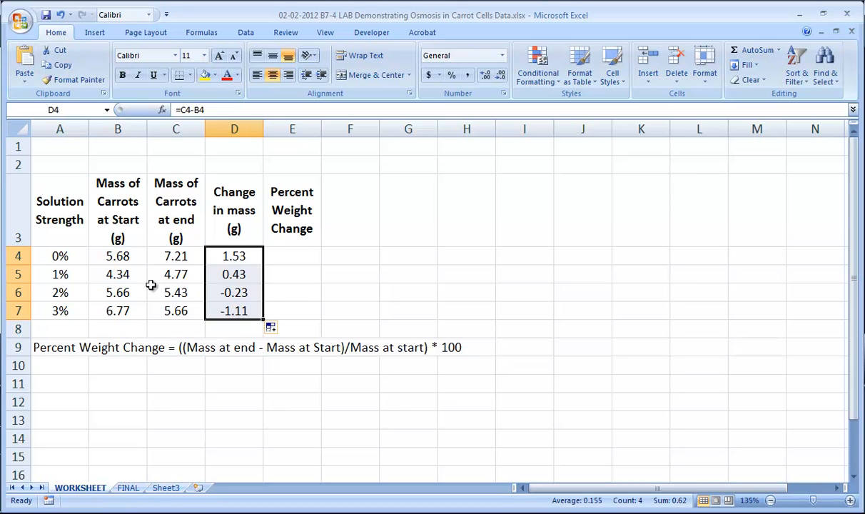
Enter =D4/B4 in E4 so the 0% solution shows a 26.9% weight change.
{"action": "left_click", "coordinate": [175, 274]}
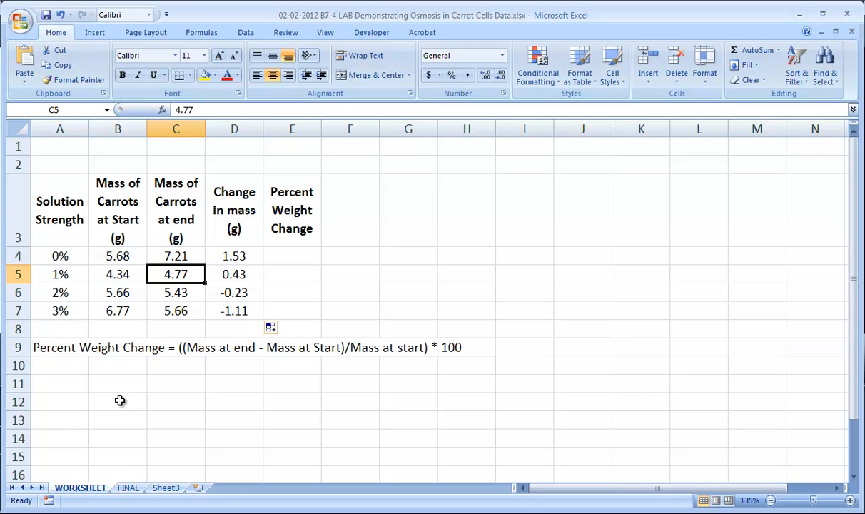
{"action": "mouse_move", "coordinate": [334, 350]}
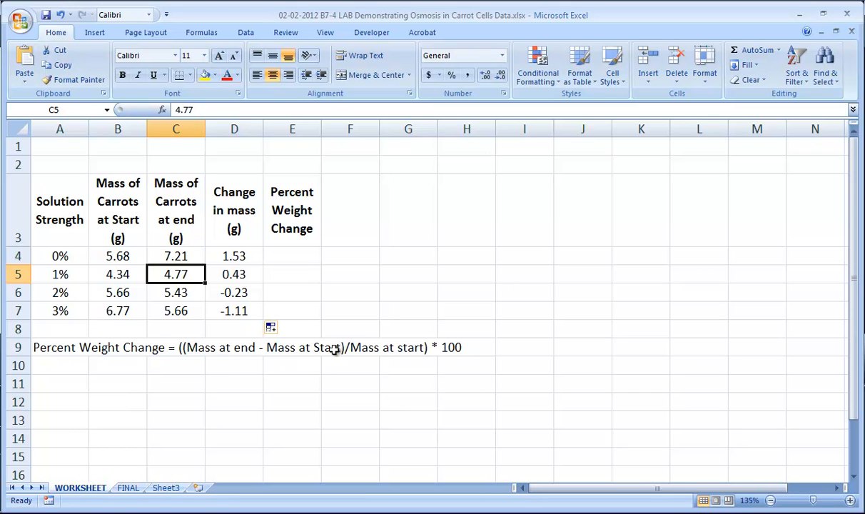
{"action": "left_click", "coordinate": [350, 348]}
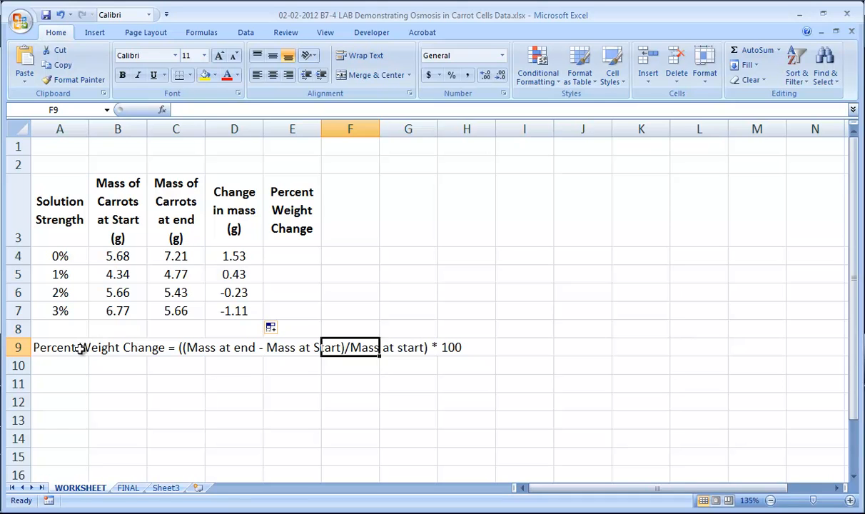
{"action": "left_click", "coordinate": [60, 348]}
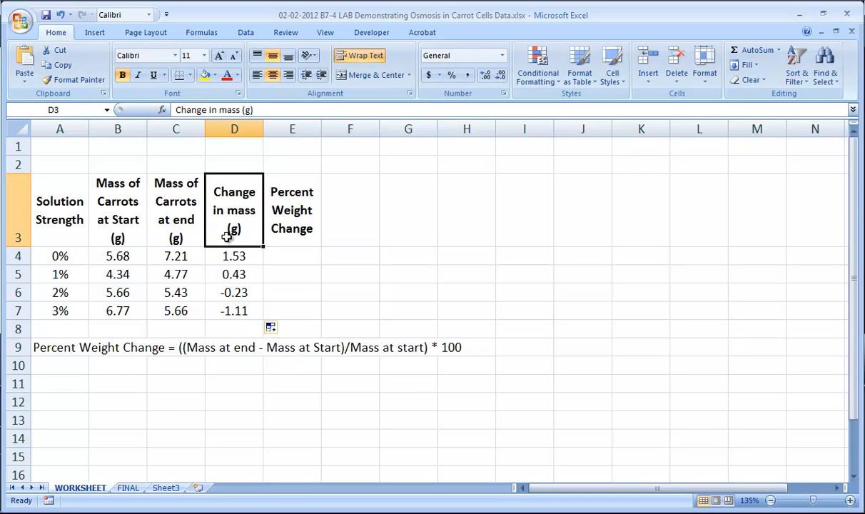
{"action": "mouse_move", "coordinate": [146, 240]}
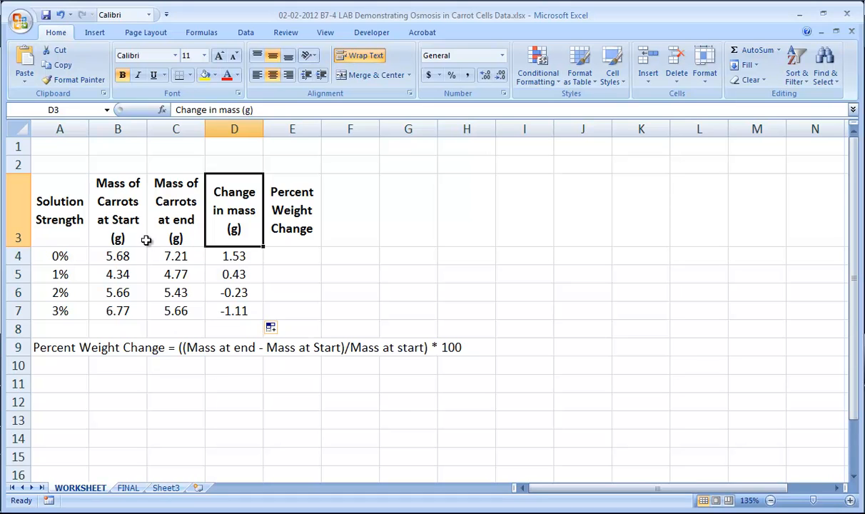
{"action": "left_click", "coordinate": [117, 208]}
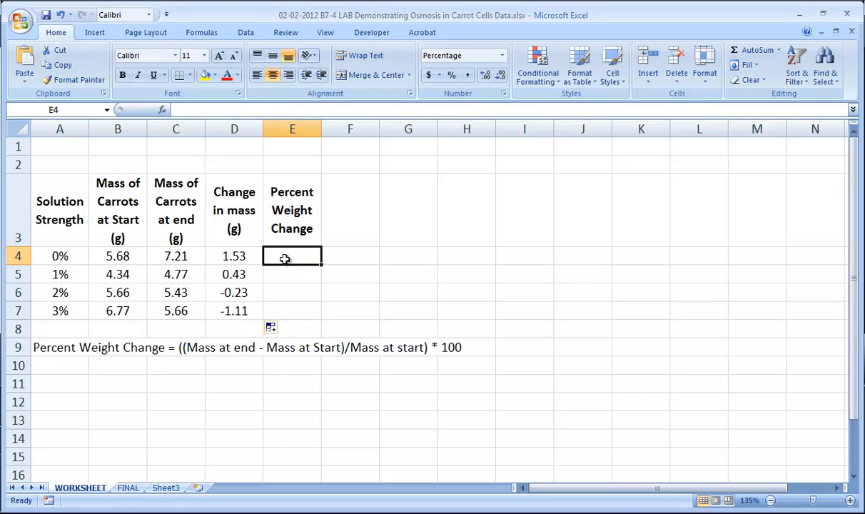
{"action": "type", "text": "="}
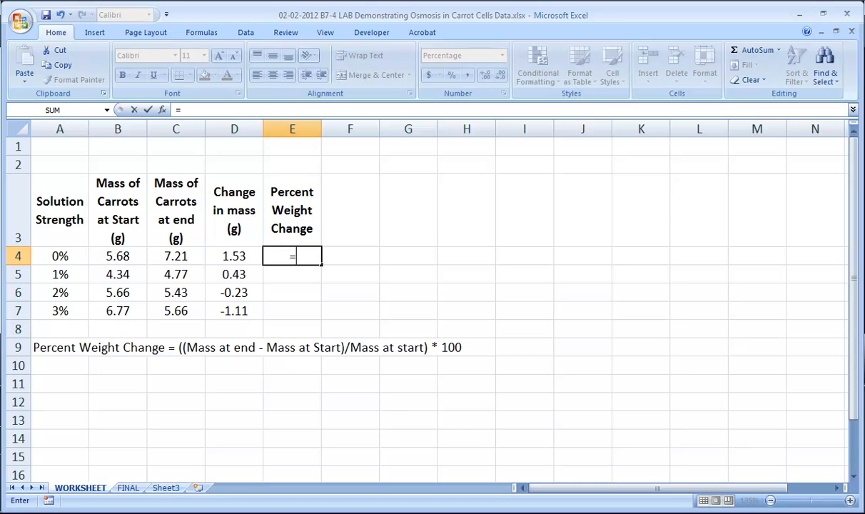
{"action": "left_click", "coordinate": [234, 255]}
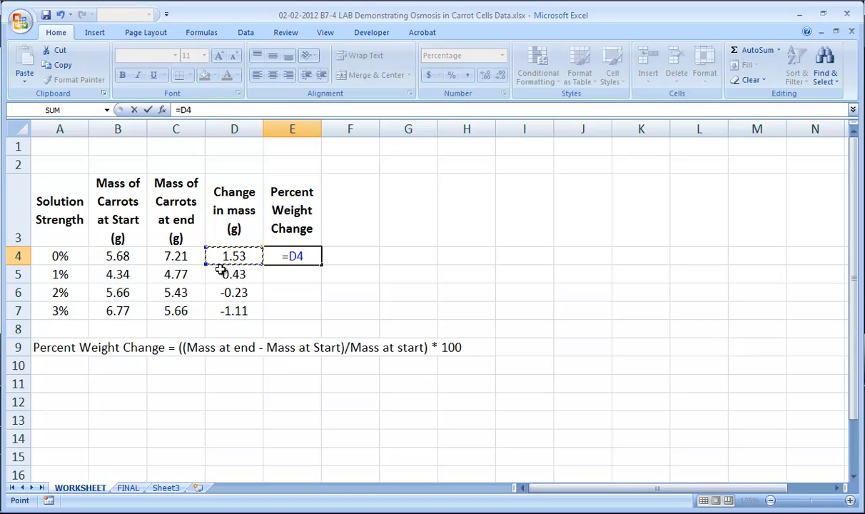
{"action": "type", "text": "/"}
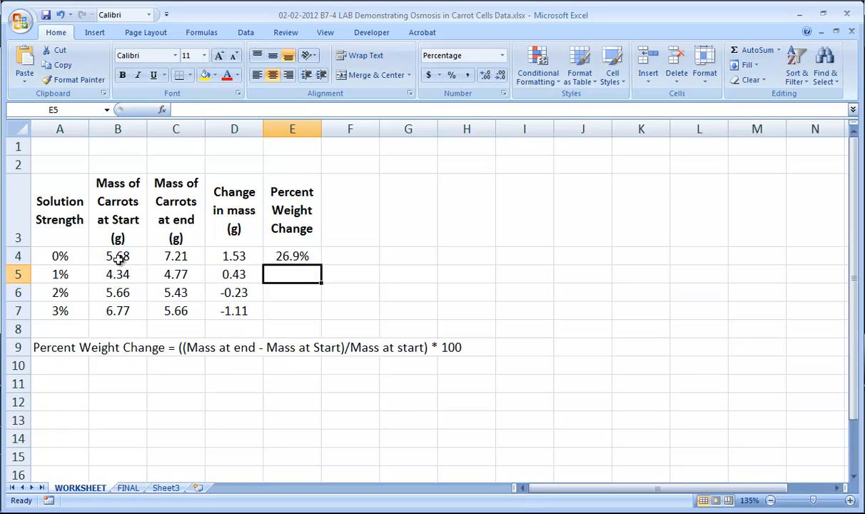
{"action": "left_click", "coordinate": [291, 255]}
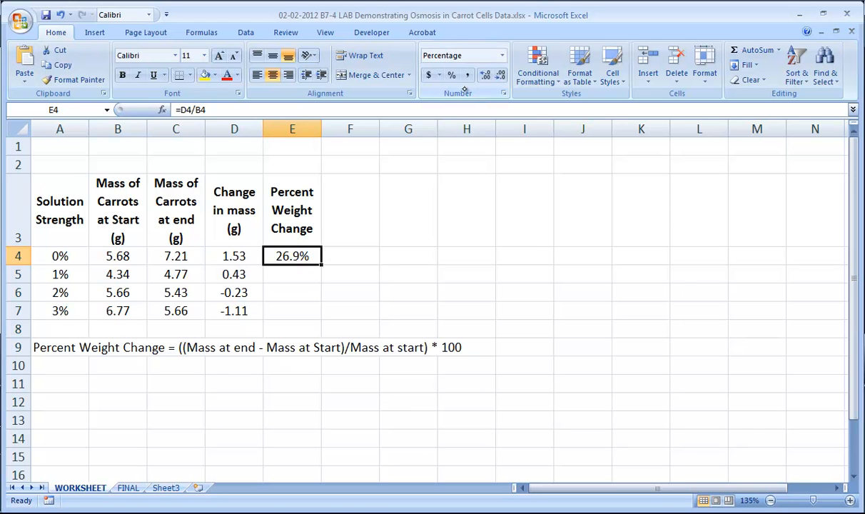
{"action": "mouse_move", "coordinate": [451, 74]}
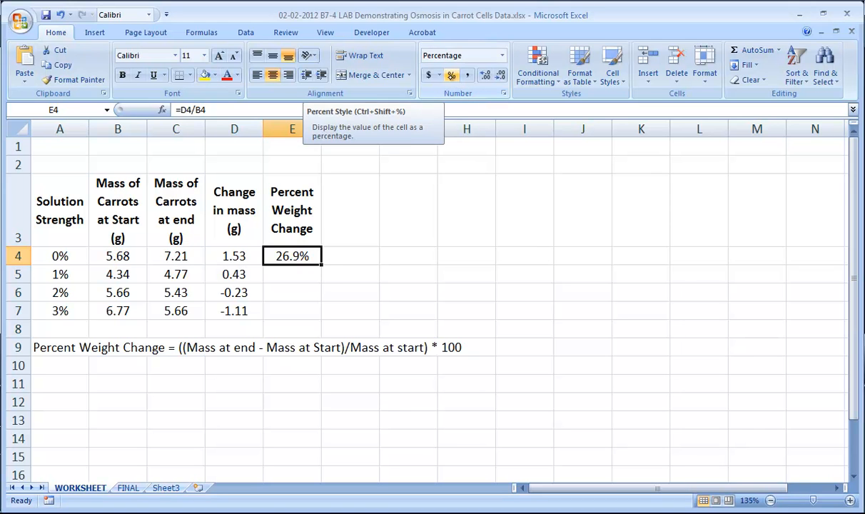
{"action": "mouse_move", "coordinate": [310, 284]}
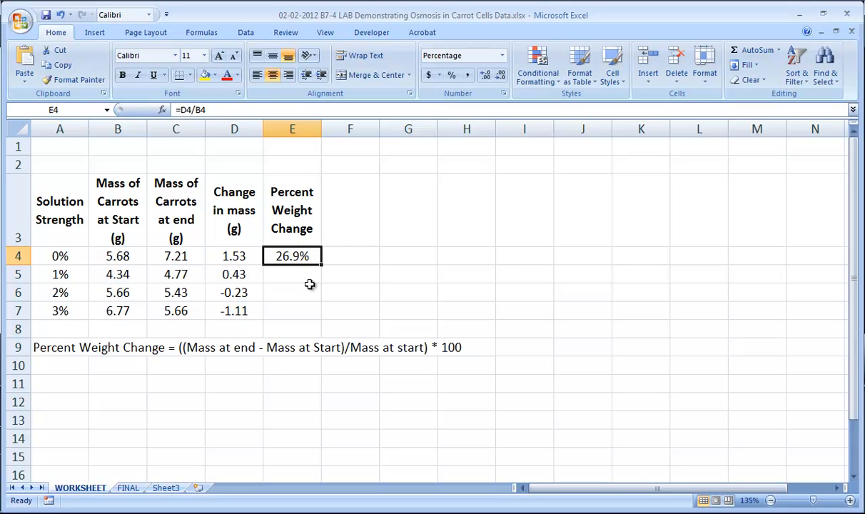
{"action": "mouse_move", "coordinate": [331, 255]}
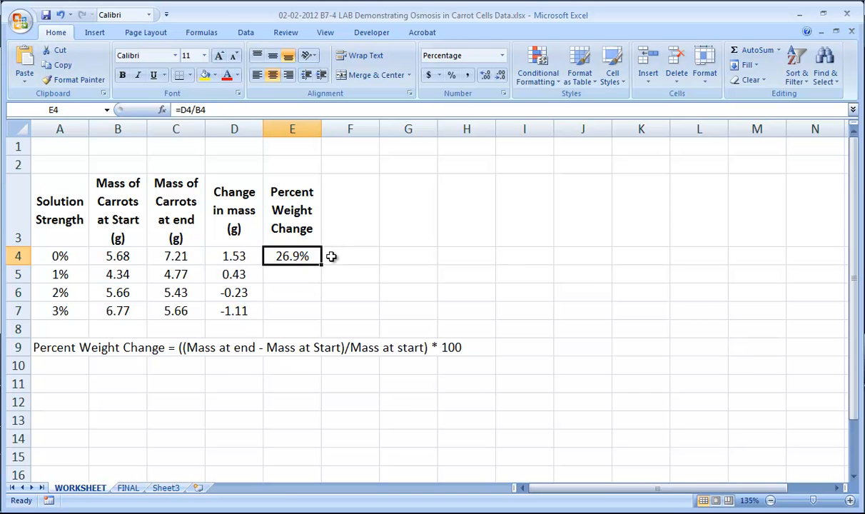
{"action": "mouse_move", "coordinate": [323, 264]}
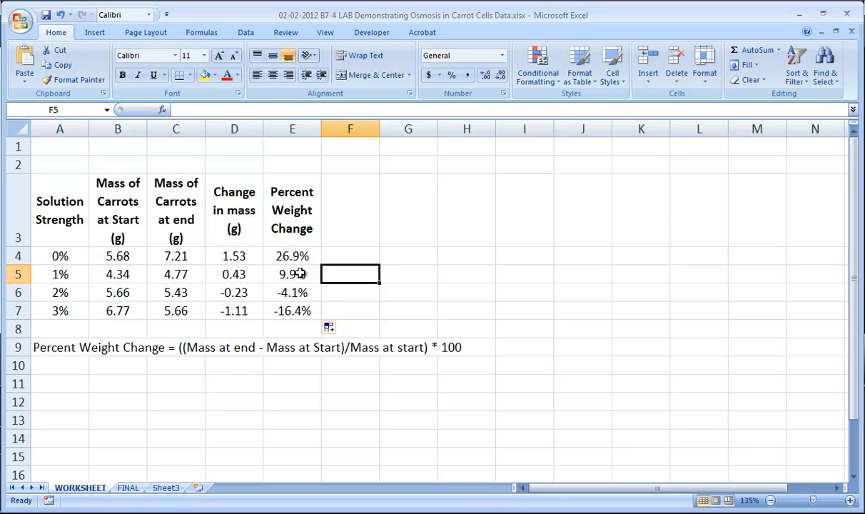
Check the copied formulas in row 5, confirming E5 and D5 reference their own row.
{"action": "left_click", "coordinate": [291, 274]}
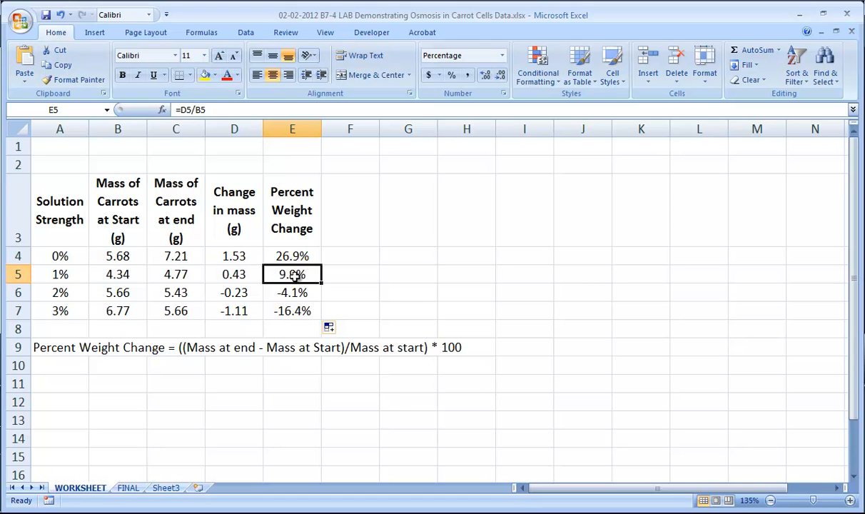
{"action": "left_click", "coordinate": [234, 274]}
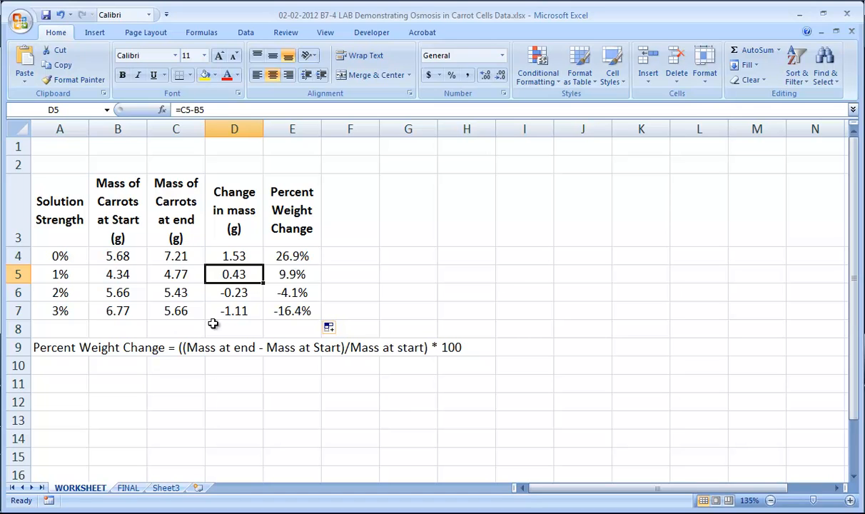
{"action": "left_click", "coordinate": [291, 274]}
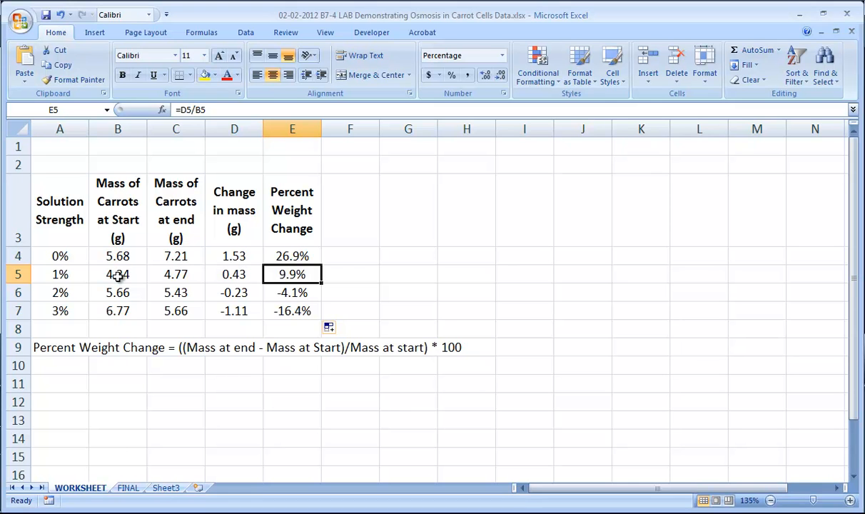
{"action": "mouse_move", "coordinate": [72, 200]}
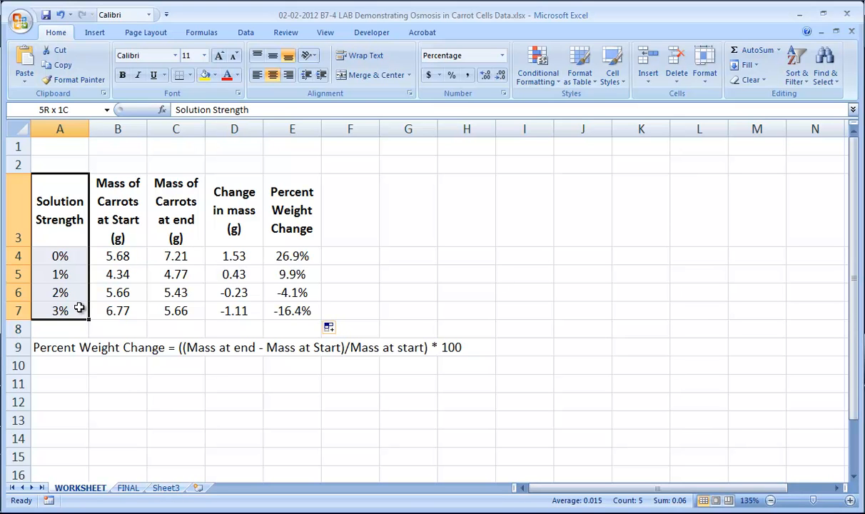
{"action": "mouse_move", "coordinate": [79, 306]}
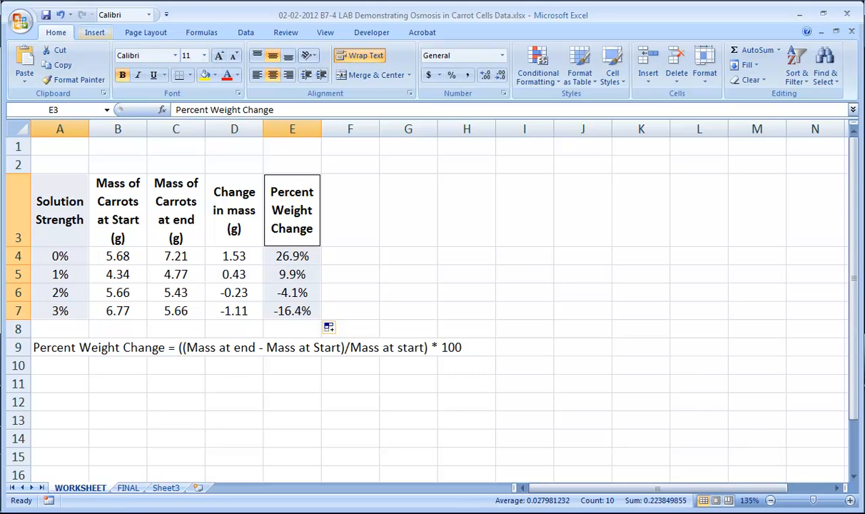
Insert a Scatter with Smooth Lines and Markers chart of percent weight change versus solution strength.
{"action": "left_click", "coordinate": [94, 31]}
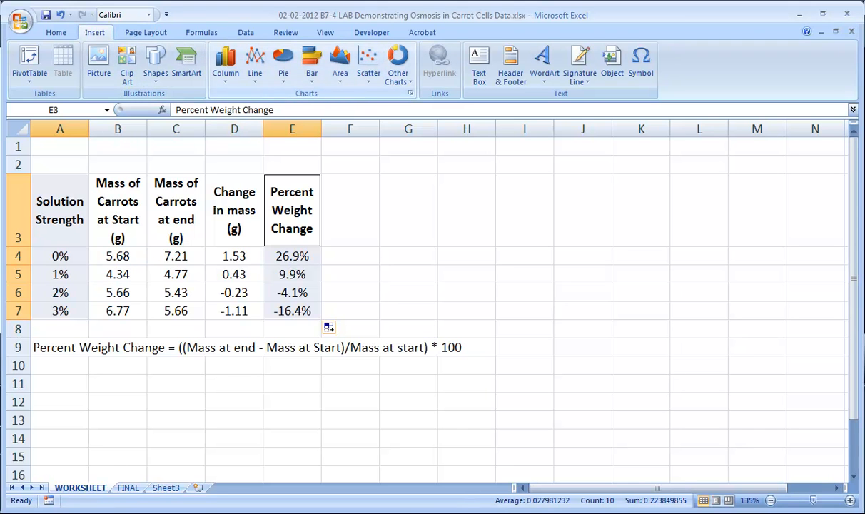
{"action": "mouse_move", "coordinate": [368, 57]}
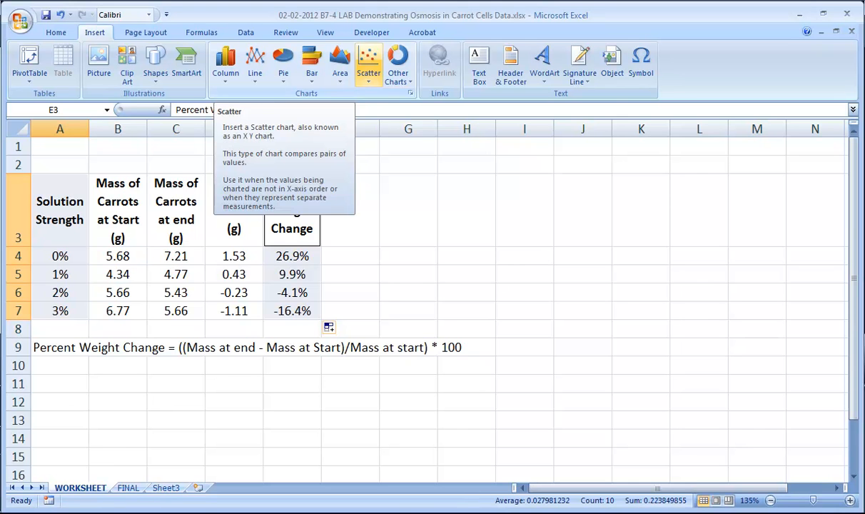
{"action": "left_click", "coordinate": [368, 59]}
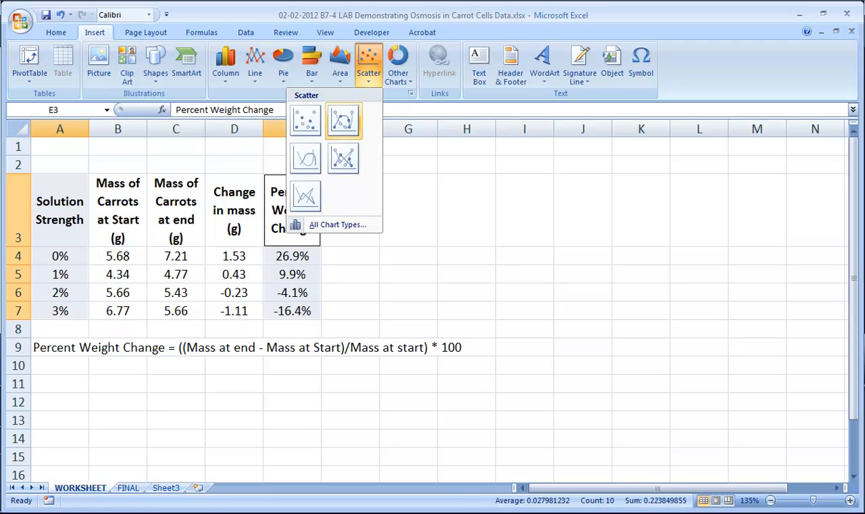
{"action": "left_click", "coordinate": [342, 121]}
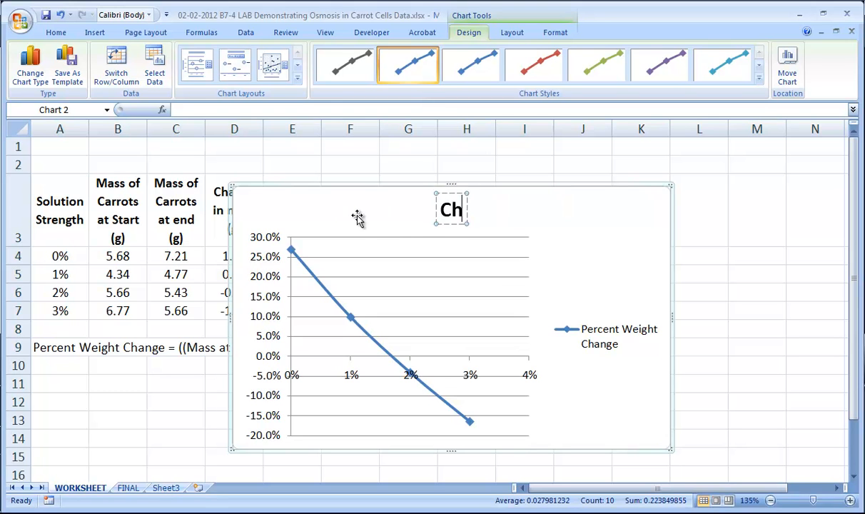
Title the chart Change in Mass of Carrot Cells Soaked in Various Solutions.
{"action": "type", "text": "Change in Mass of Carrot Cells Soaked in"}
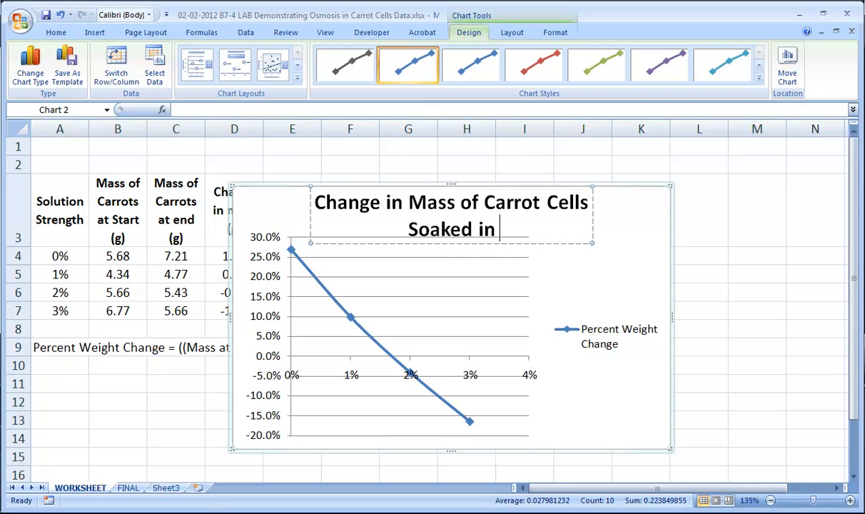
{"action": "type", "text": "Various Solutions"}
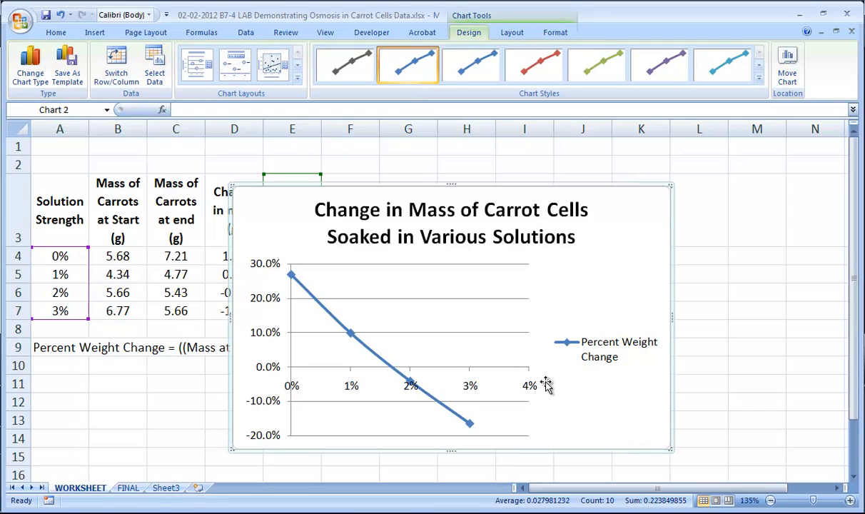
{"action": "mouse_move", "coordinate": [545, 384]}
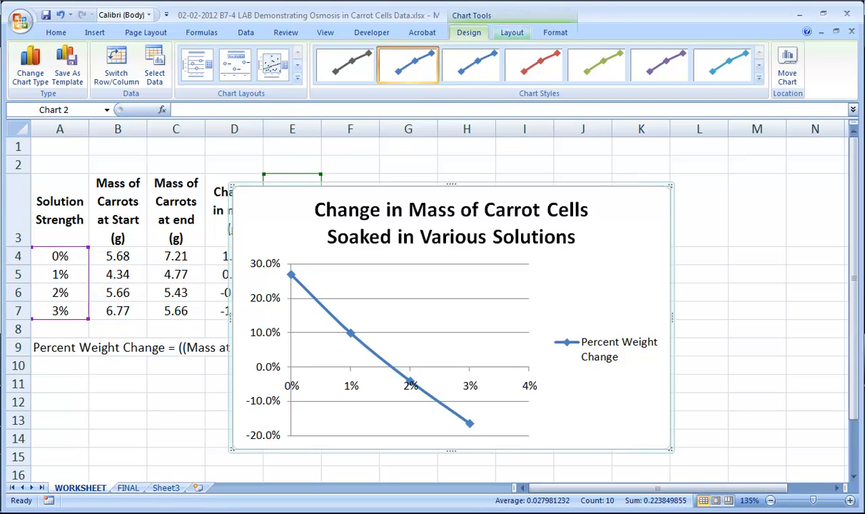
Add a horizontal axis title below the axis reading Solution Strength.
{"action": "left_click", "coordinate": [511, 31]}
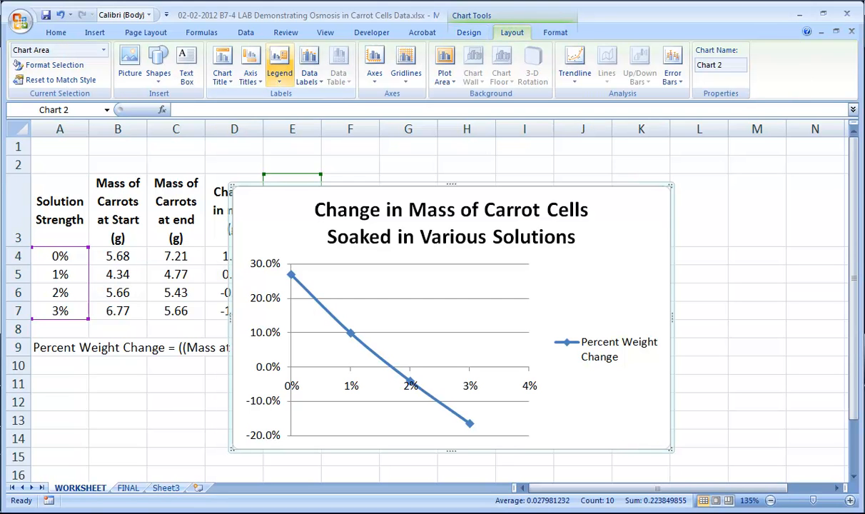
{"action": "mouse_move", "coordinate": [251, 64]}
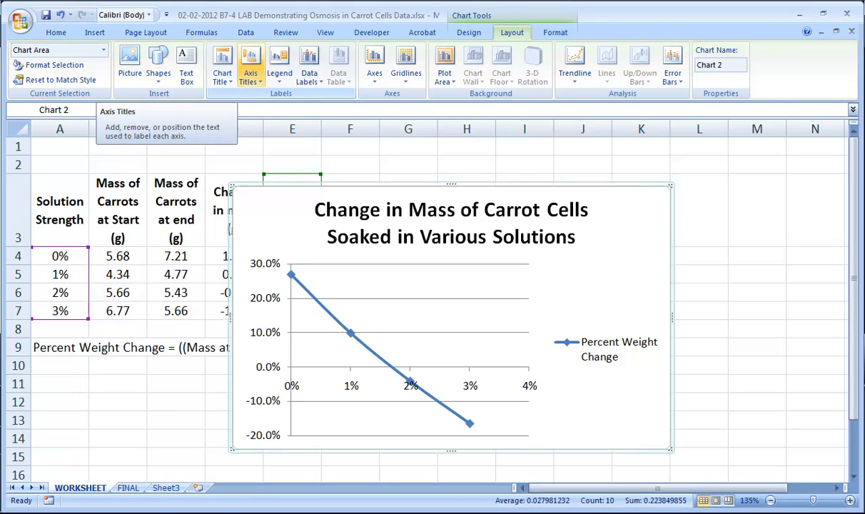
{"action": "left_click", "coordinate": [251, 64]}
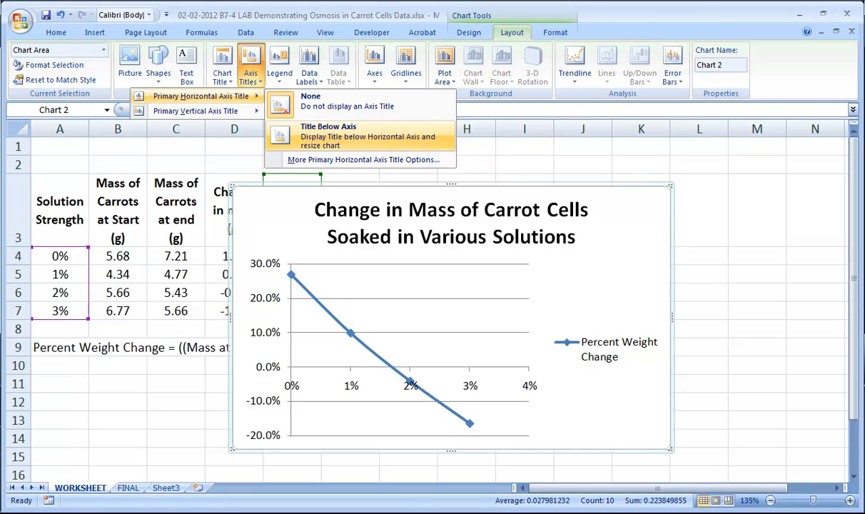
{"action": "left_click", "coordinate": [347, 106]}
{"action": "type", "text": "Solution Strength"}
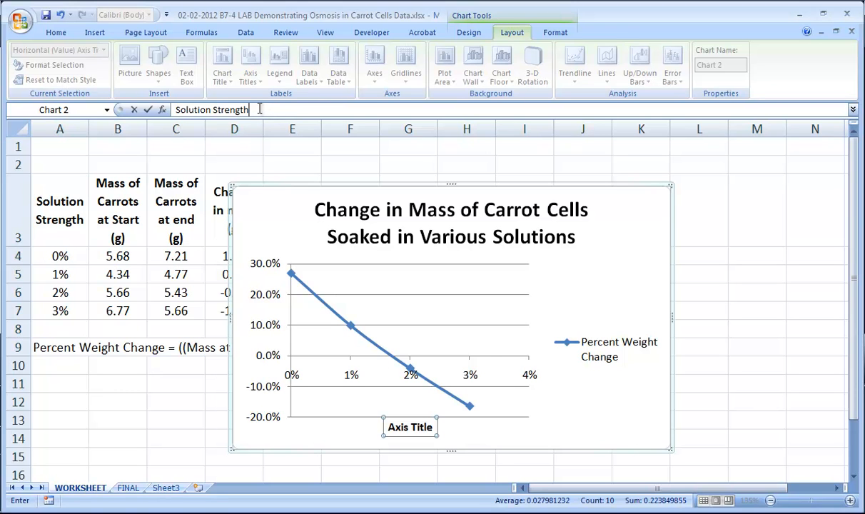
{"action": "key", "text": "enter"}
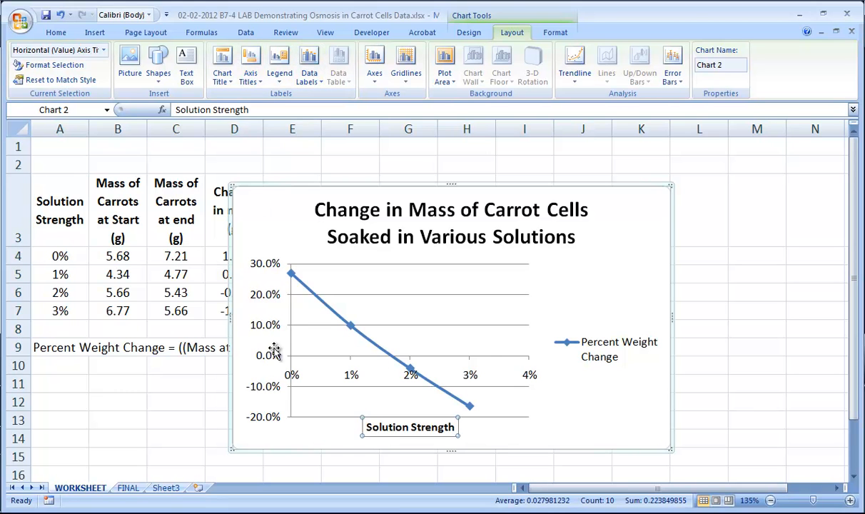
Add a horizontally written vertical axis title reading Percent Weight Change.
{"action": "left_click", "coordinate": [251, 64]}
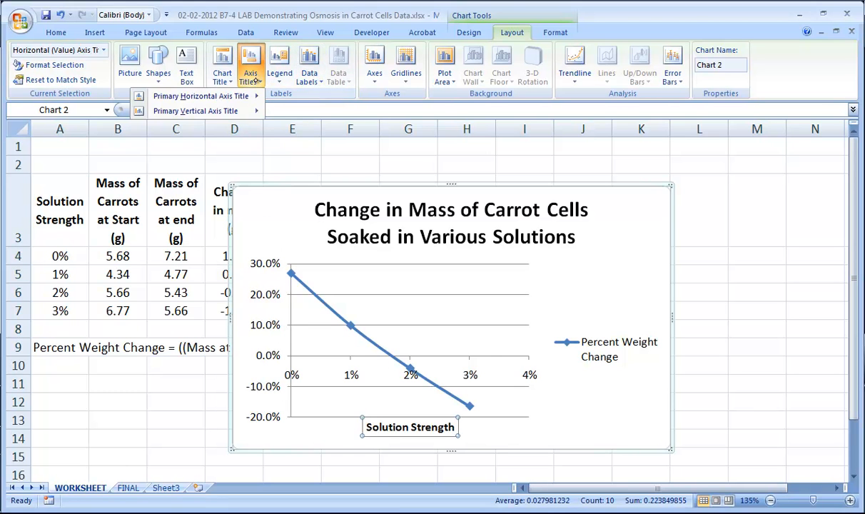
{"action": "left_click", "coordinate": [194, 111]}
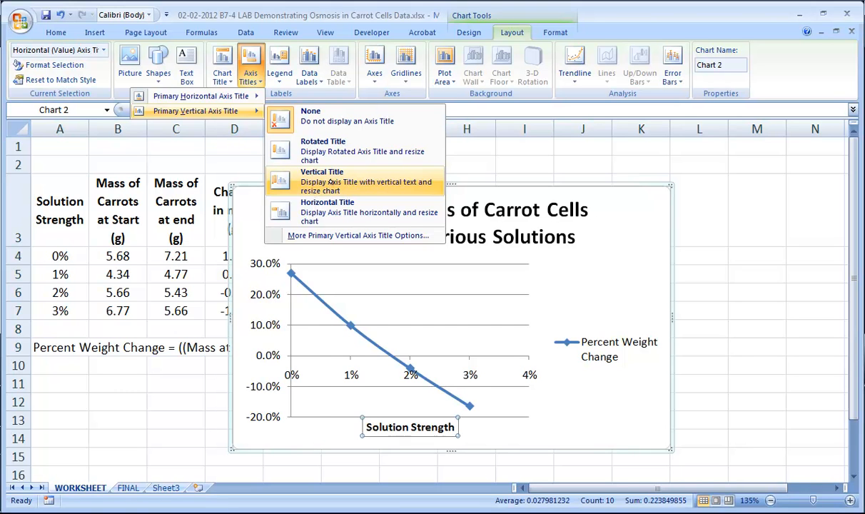
{"action": "left_click", "coordinate": [322, 179]}
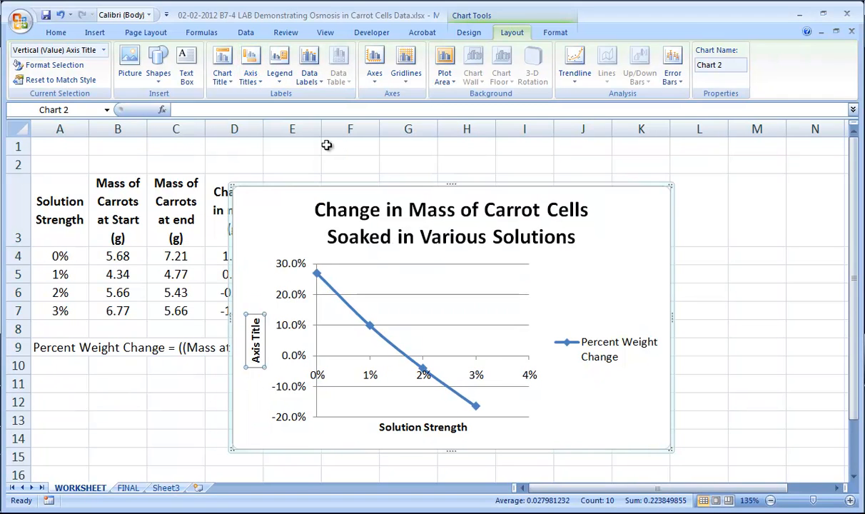
{"action": "left_click", "coordinate": [251, 69]}
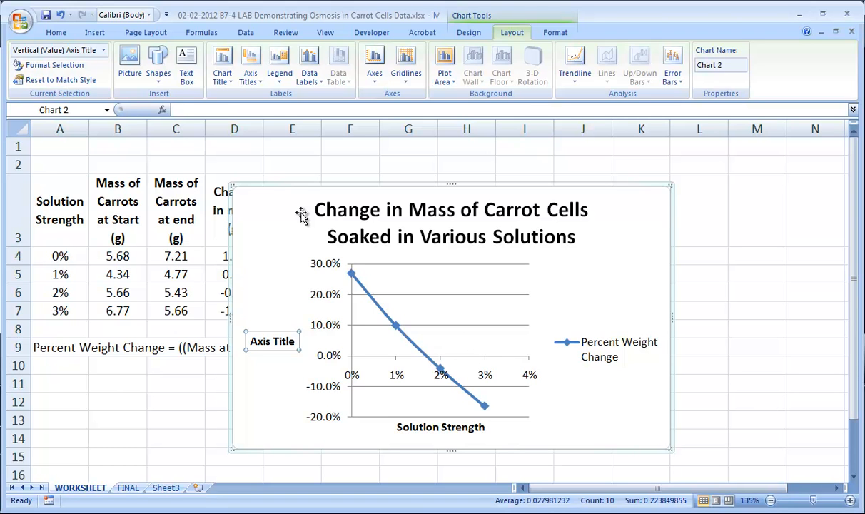
{"action": "type", "text": "Percent"}
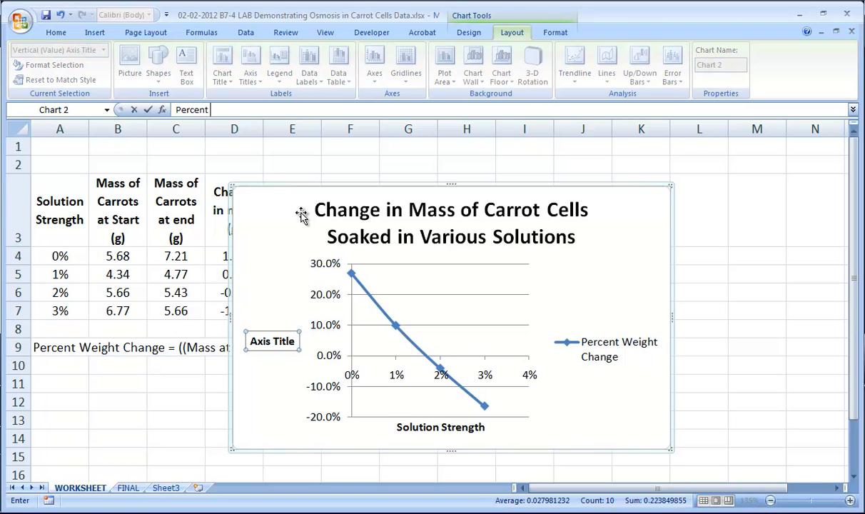
{"action": "type", "text": "Weight Cahnge"}
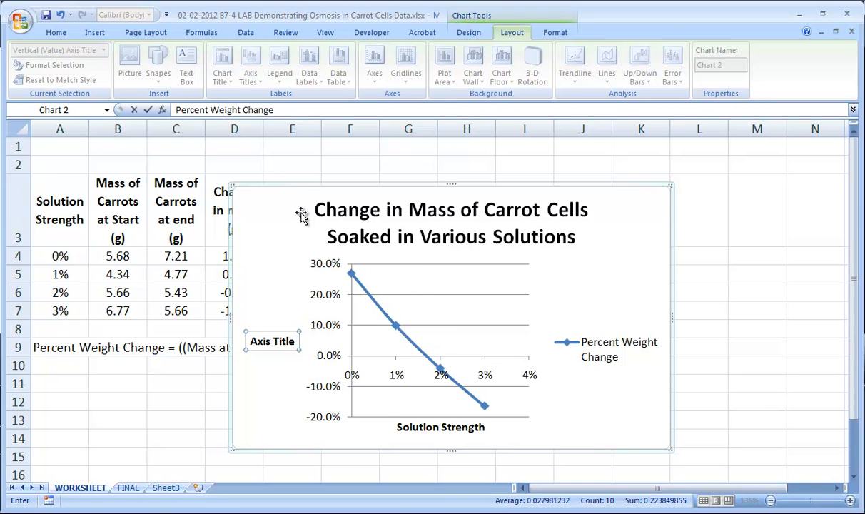
{"action": "type", "text": "Percent Weight Change"}
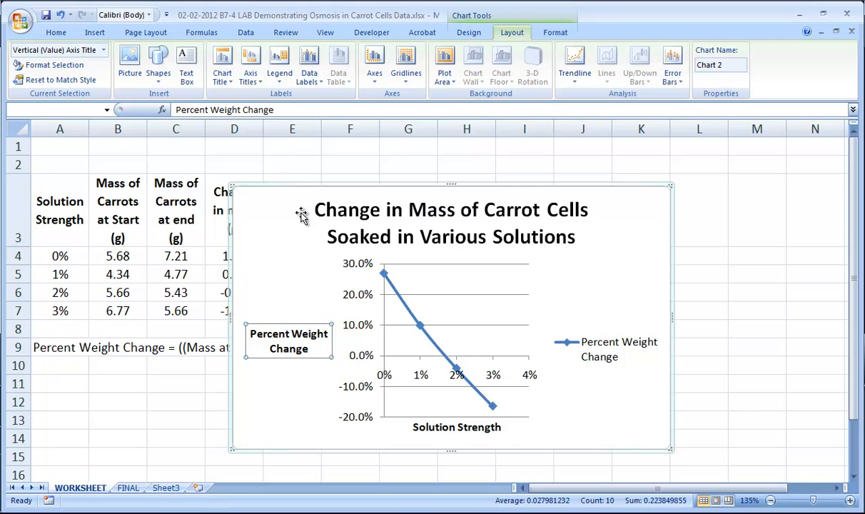
{"action": "mouse_move", "coordinate": [599, 378]}
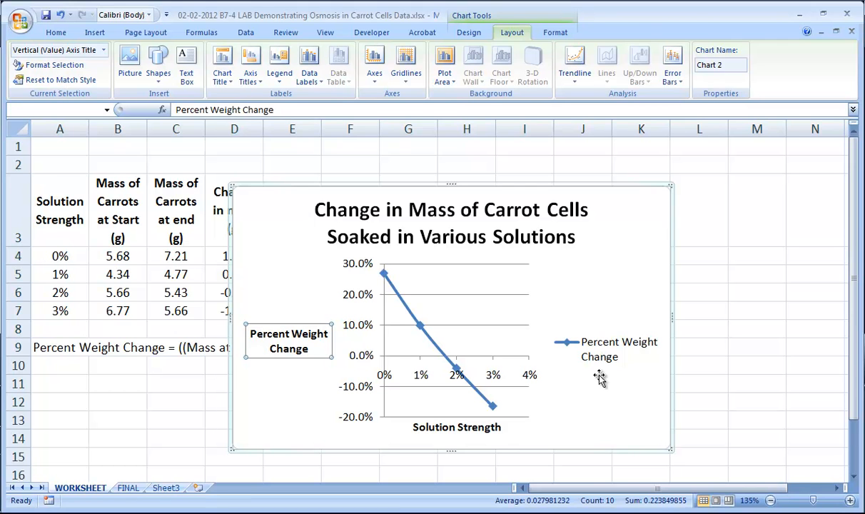
Select the Percent Weight Change legend and its series entry for removal.
{"action": "left_click", "coordinate": [619, 348]}
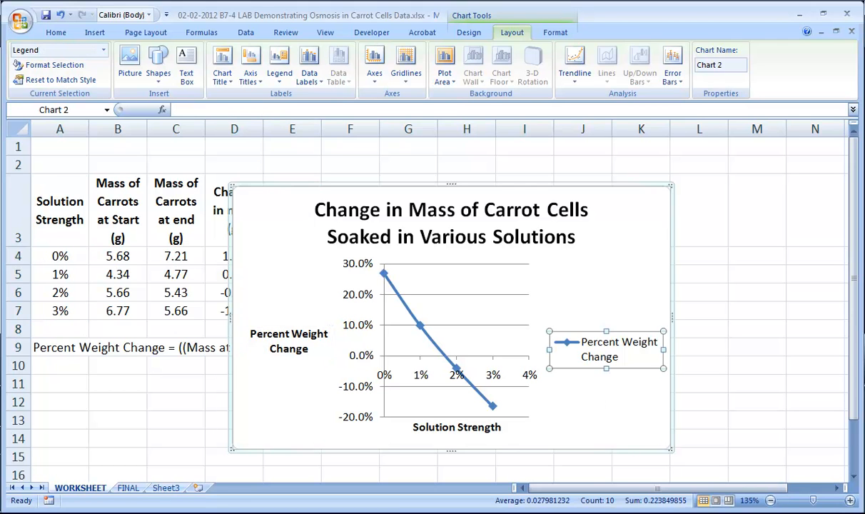
{"action": "mouse_move", "coordinate": [373, 277]}
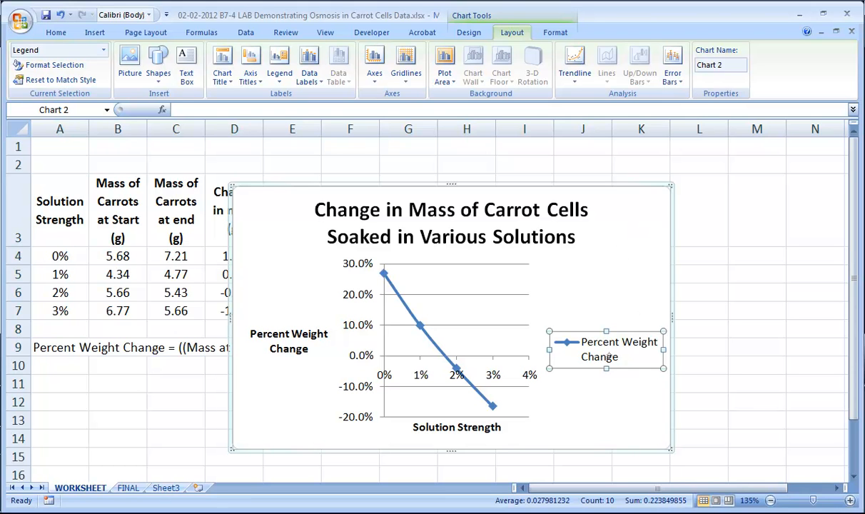
{"action": "mouse_move", "coordinate": [616, 348]}
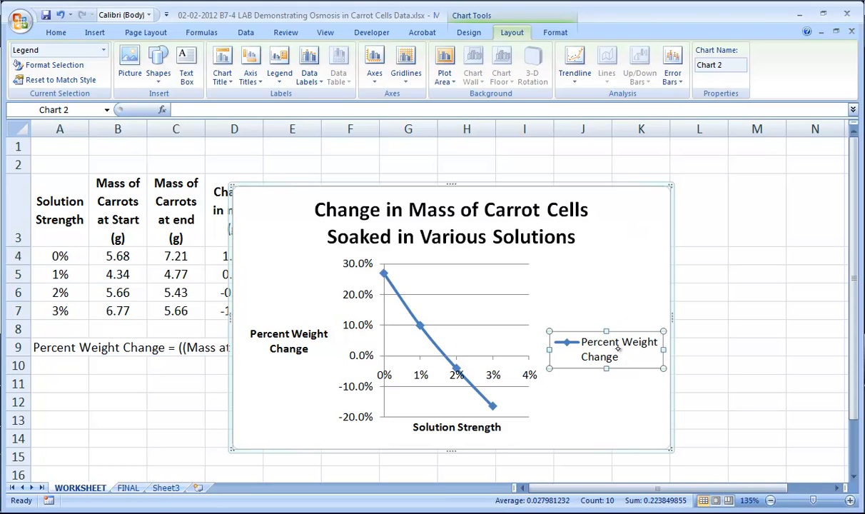
{"action": "left_click", "coordinate": [620, 348]}
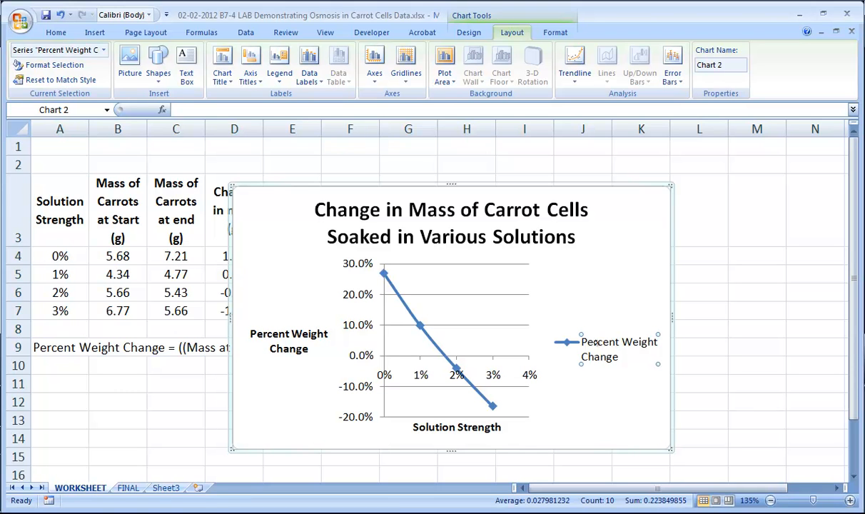
{"action": "mouse_move", "coordinate": [602, 344]}
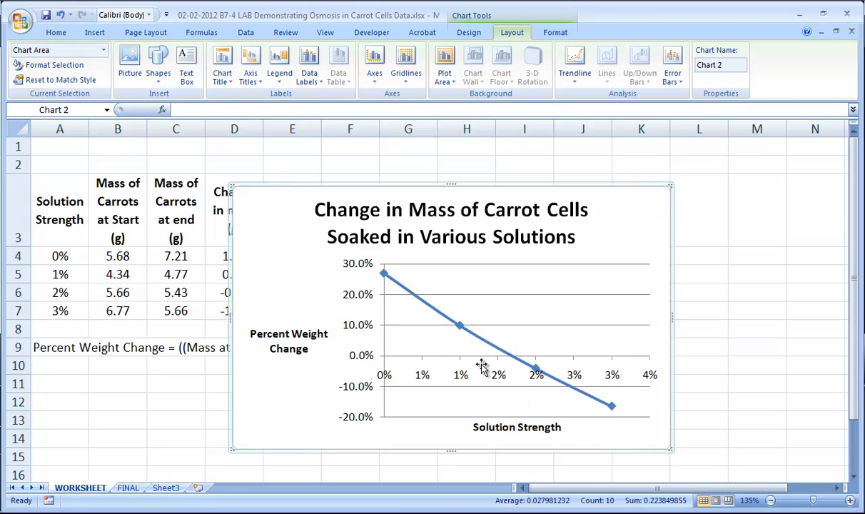
{"action": "mouse_move", "coordinate": [625, 386]}
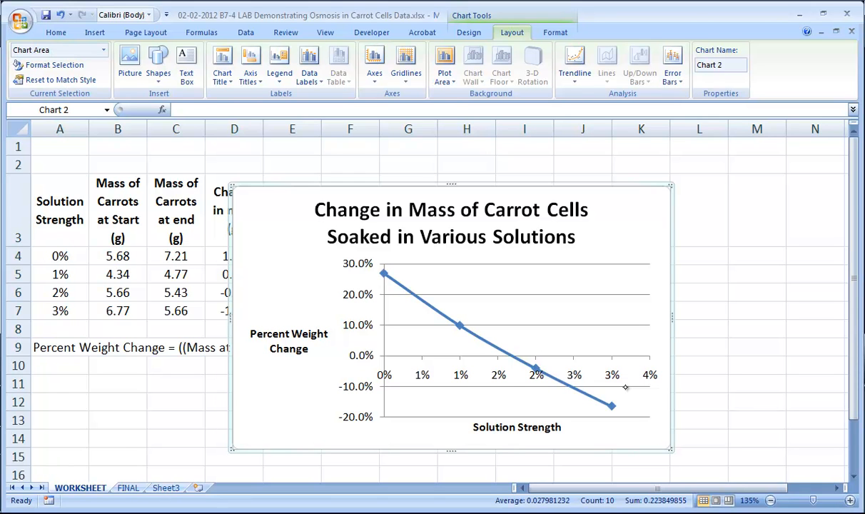
{"action": "mouse_move", "coordinate": [486, 357]}
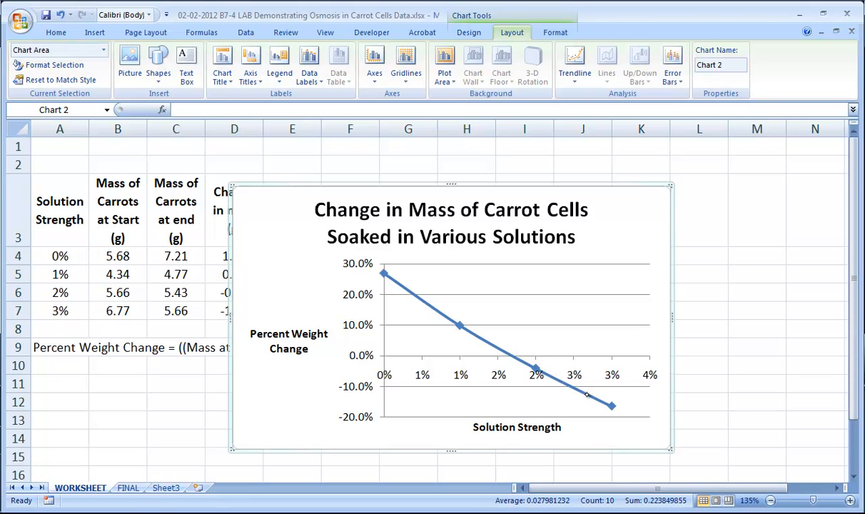
{"action": "mouse_move", "coordinate": [628, 308]}
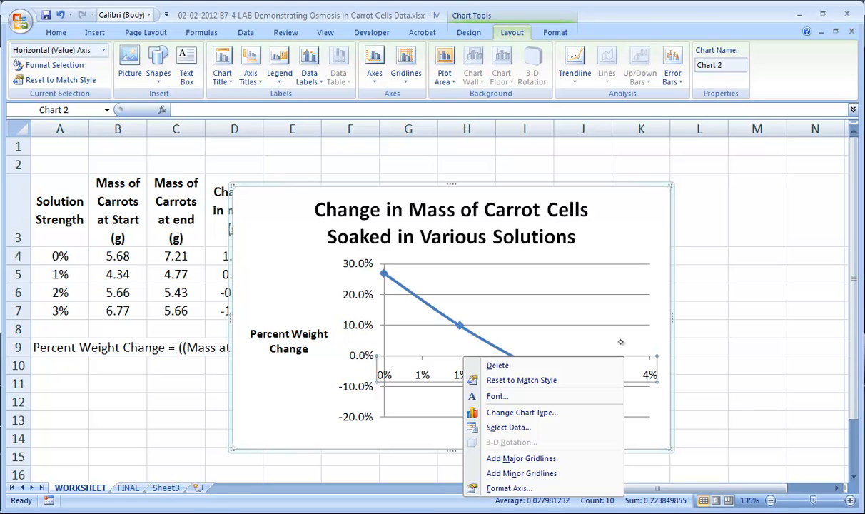
{"action": "mouse_move", "coordinate": [508, 488]}
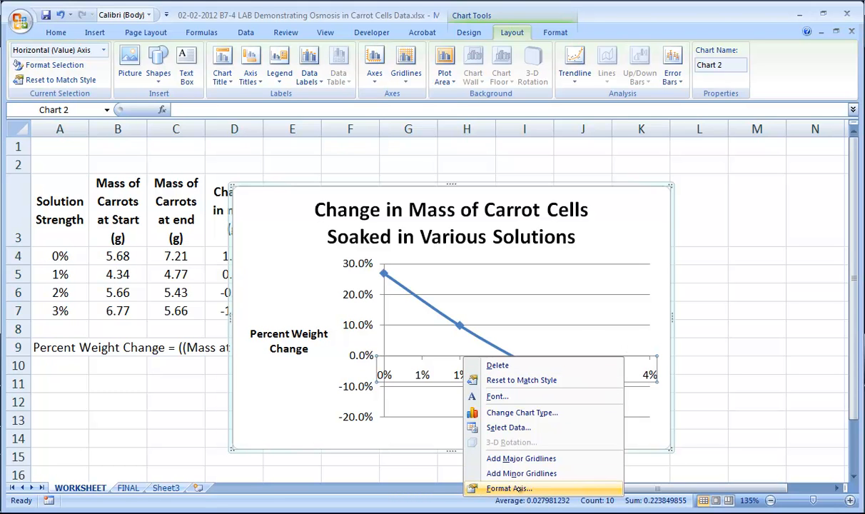
{"action": "mouse_move", "coordinate": [506, 488]}
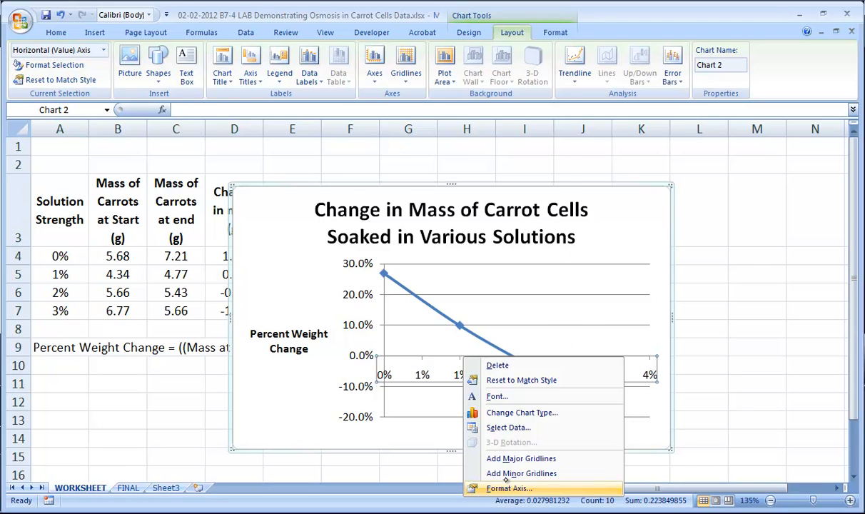
Format the horizontal axis with a fixed maximum of 0.03 and a fixed major unit of 0.01.
{"action": "left_click", "coordinate": [508, 488]}
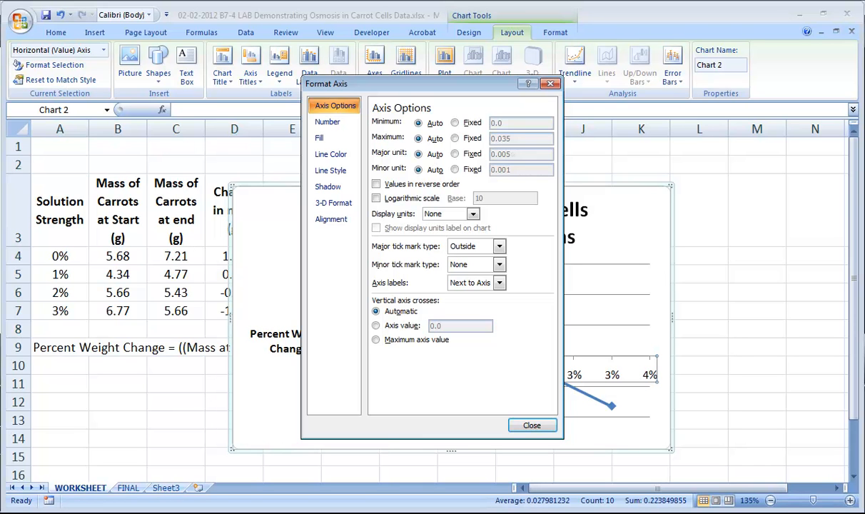
{"action": "left_click", "coordinate": [453, 155]}
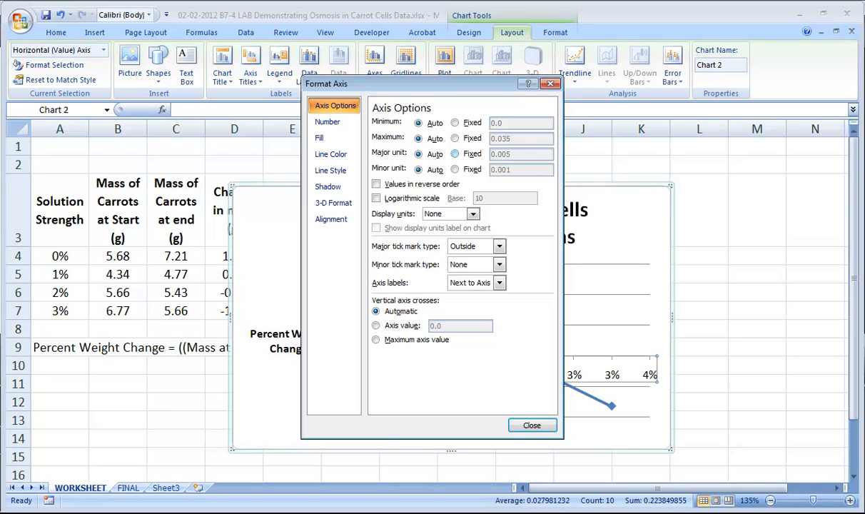
{"action": "left_click", "coordinate": [454, 154]}
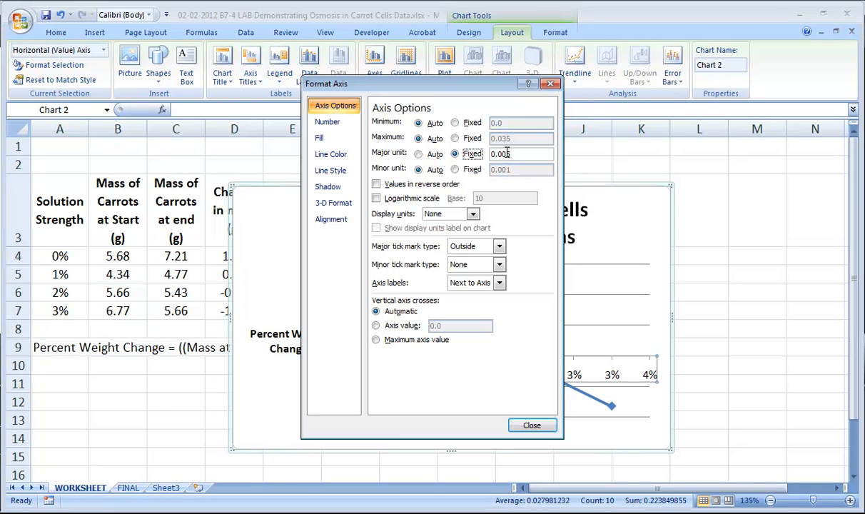
{"action": "type", "text": "0.005"}
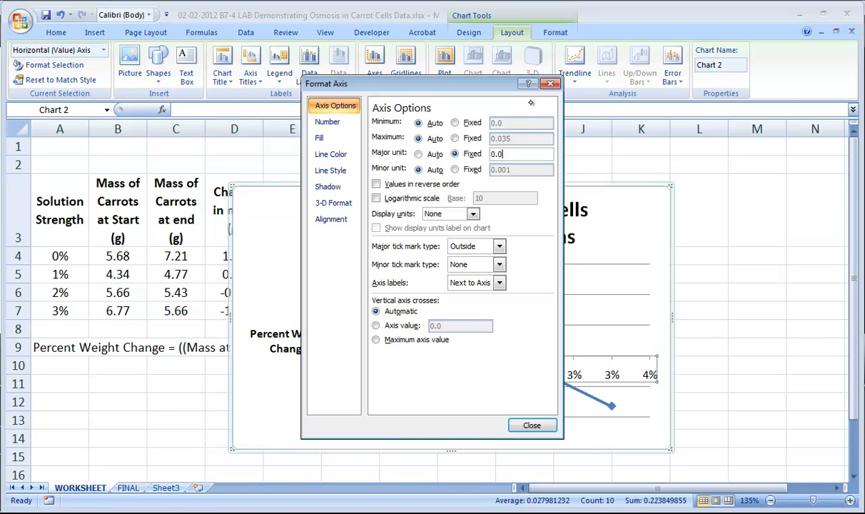
{"action": "type", "text": "0.01"}
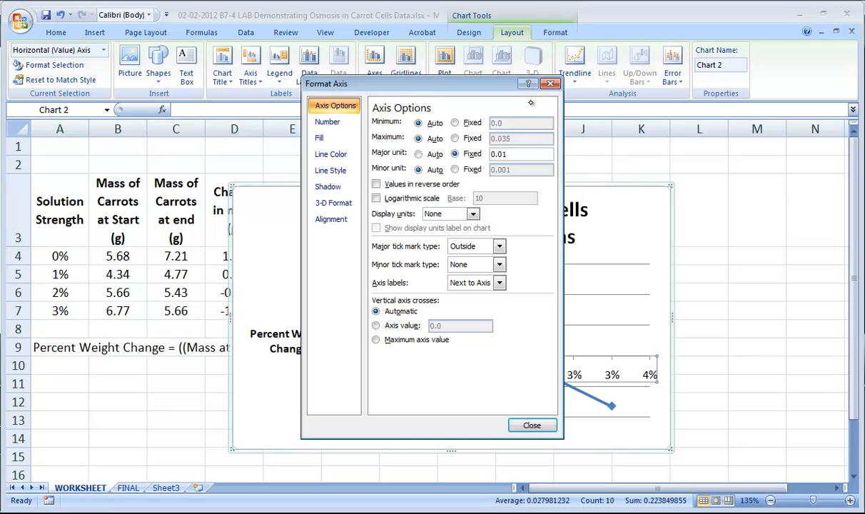
{"action": "left_click", "coordinate": [521, 154]}
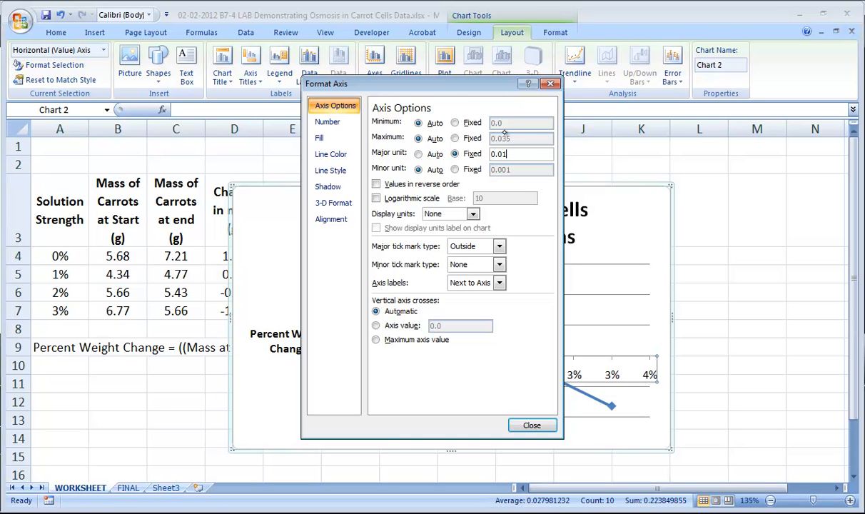
{"action": "left_click", "coordinate": [454, 137]}
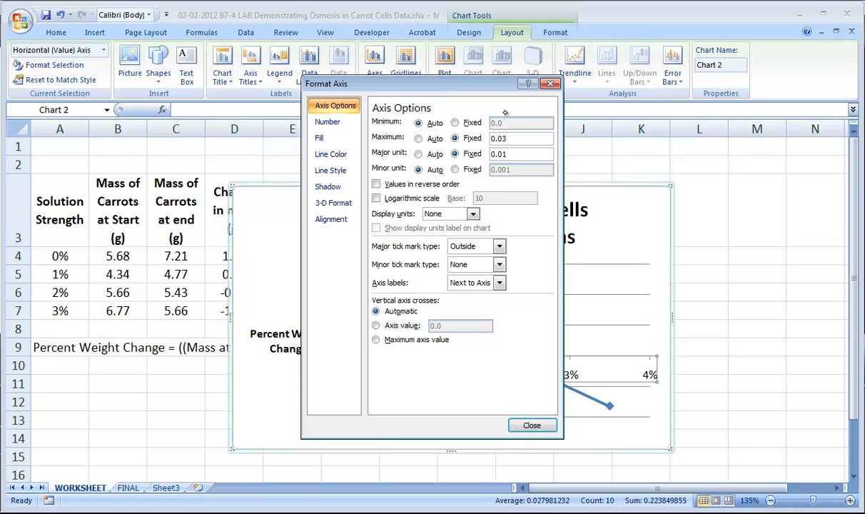
{"action": "left_click", "coordinate": [531, 425]}
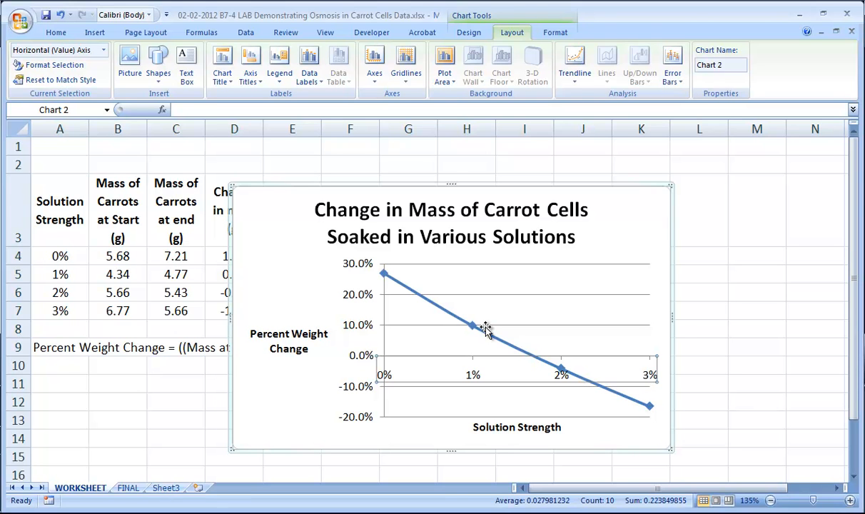
{"action": "mouse_move", "coordinate": [421, 331]}
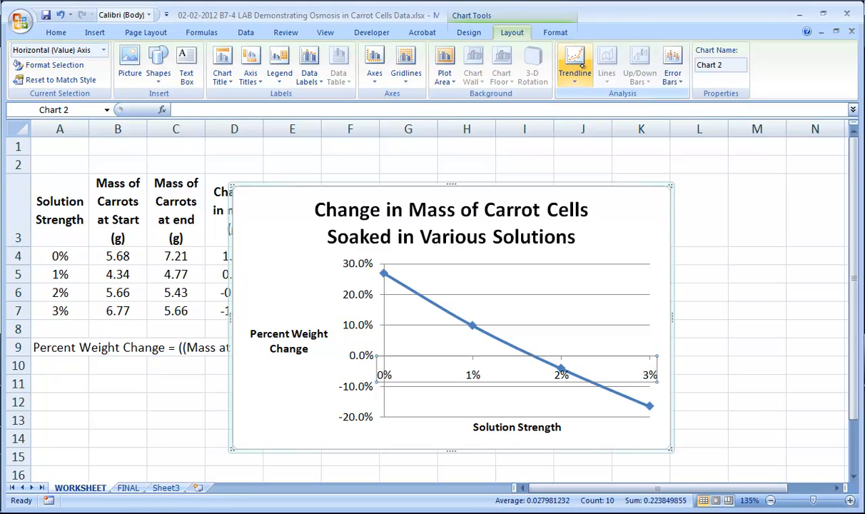
{"action": "mouse_move", "coordinate": [574, 60]}
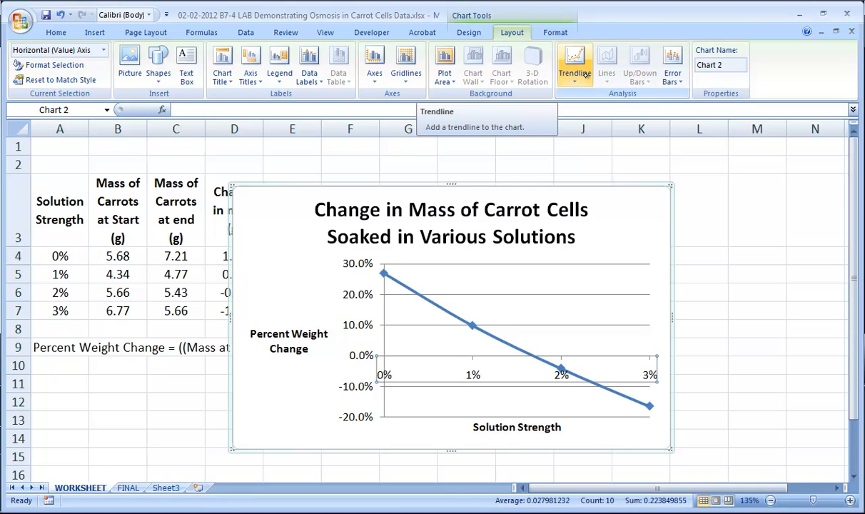
Add a linear trendline through the chart's data points.
{"action": "left_click", "coordinate": [573, 65]}
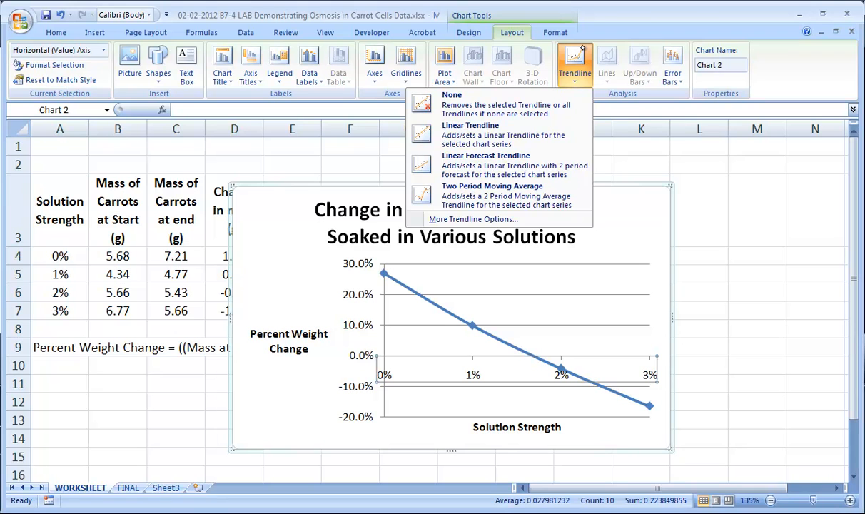
{"action": "mouse_move", "coordinate": [498, 134]}
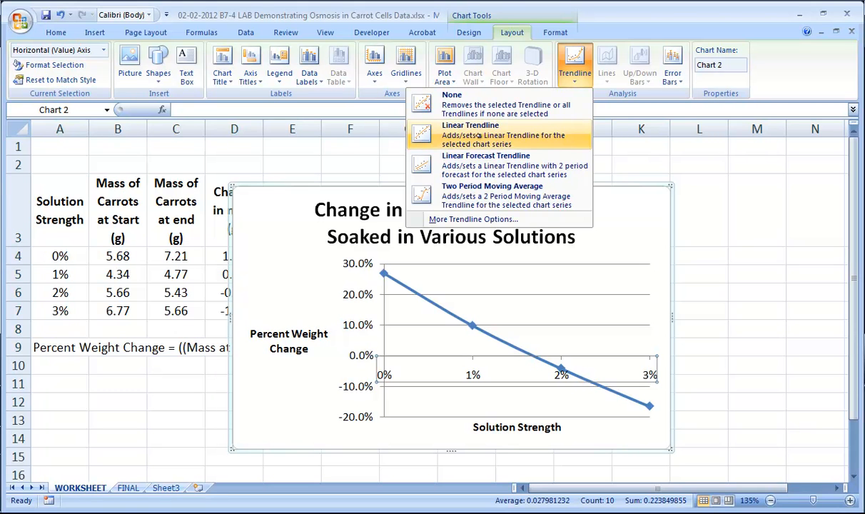
{"action": "left_click", "coordinate": [471, 126]}
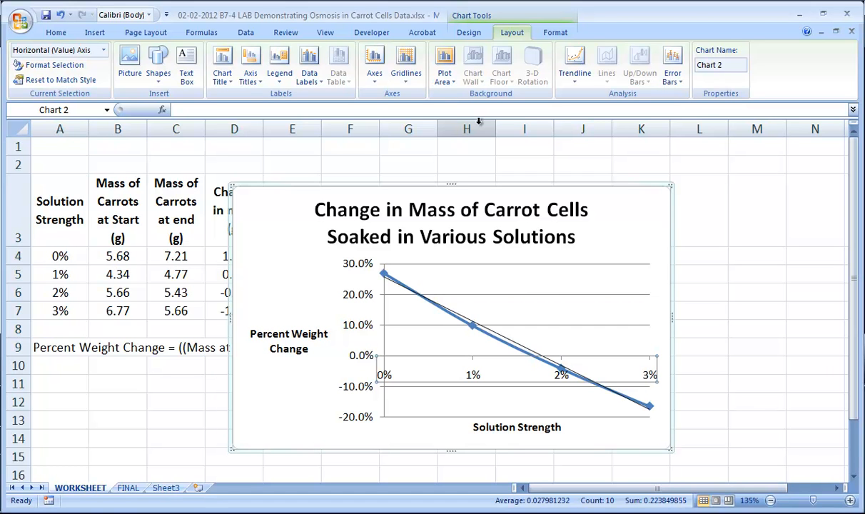
{"action": "mouse_move", "coordinate": [631, 214]}
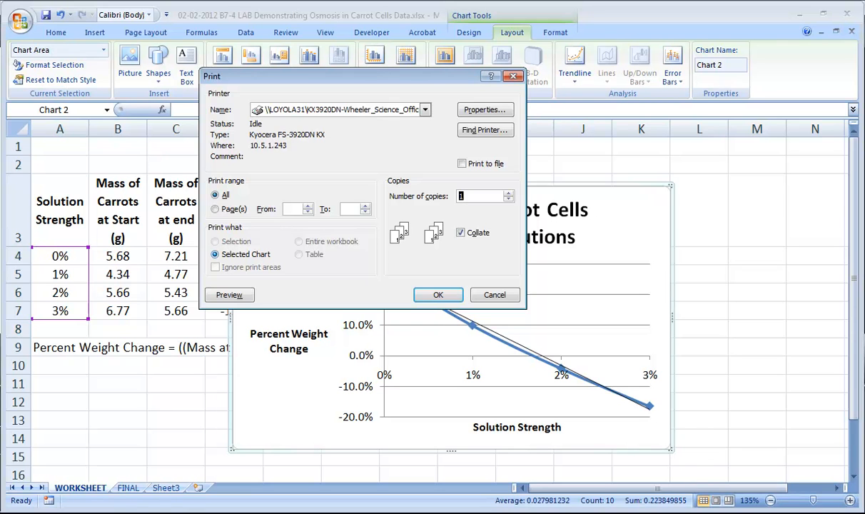
{"action": "left_click", "coordinate": [494, 293]}
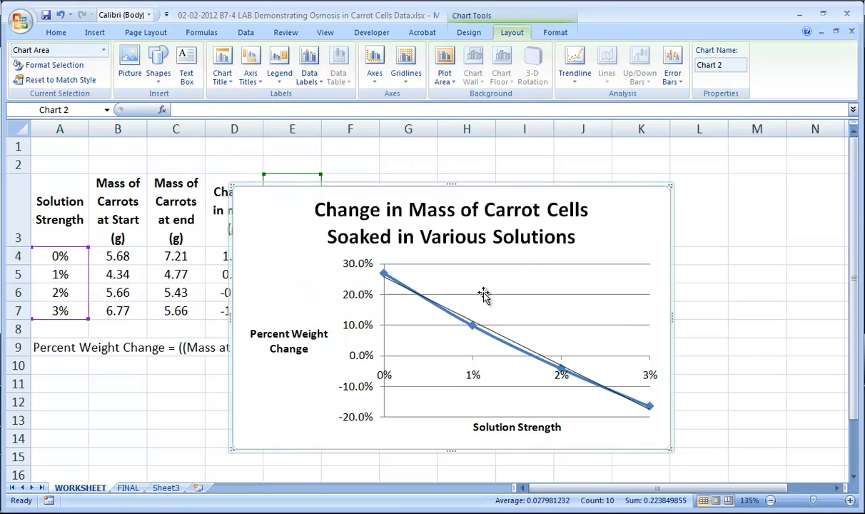
{"action": "mouse_move", "coordinate": [622, 179]}
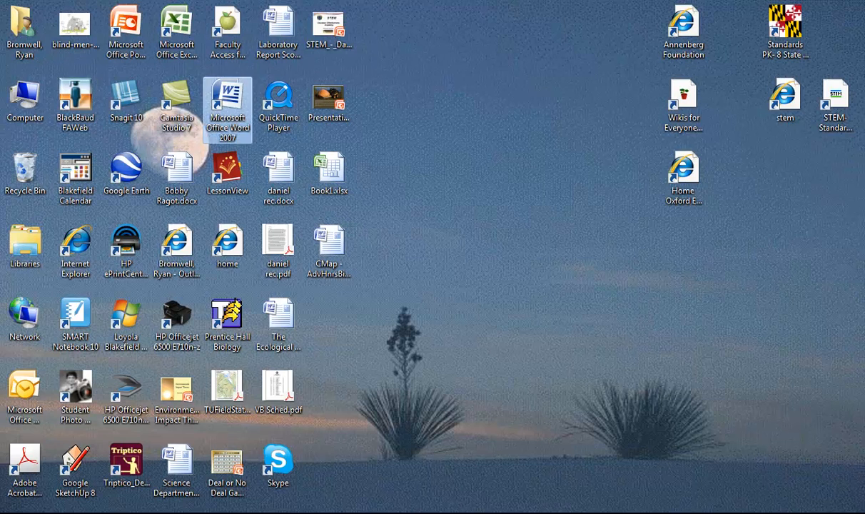
Start Word maximized and paste the copied carrot chart onto the blank page.
{"action": "double_click", "coordinate": [226, 107]}
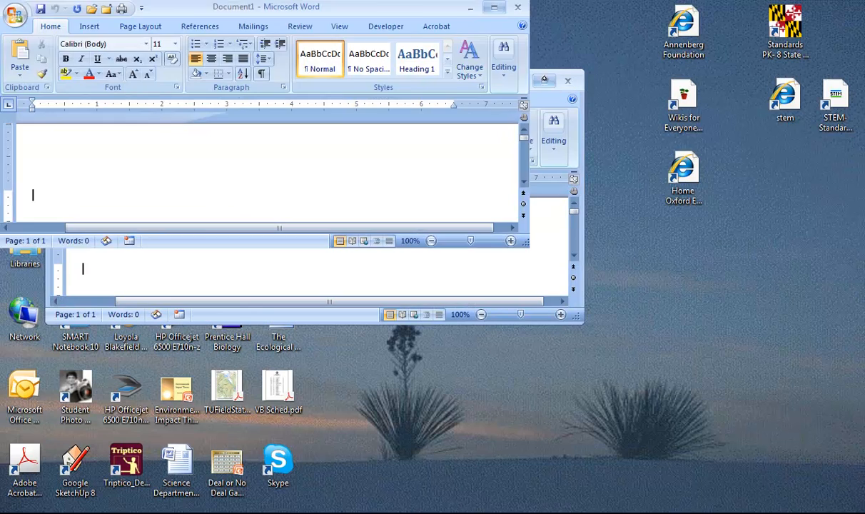
{"action": "left_click", "coordinate": [494, 7]}
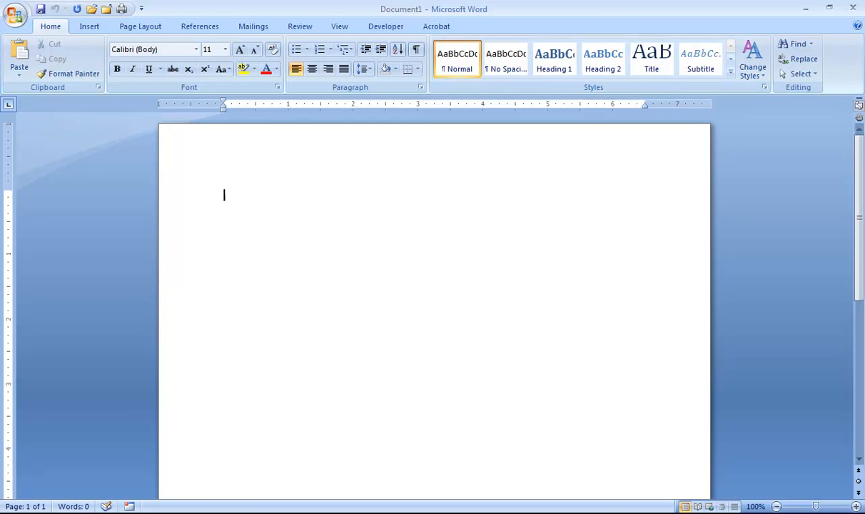
{"action": "left_click", "coordinate": [89, 26]}
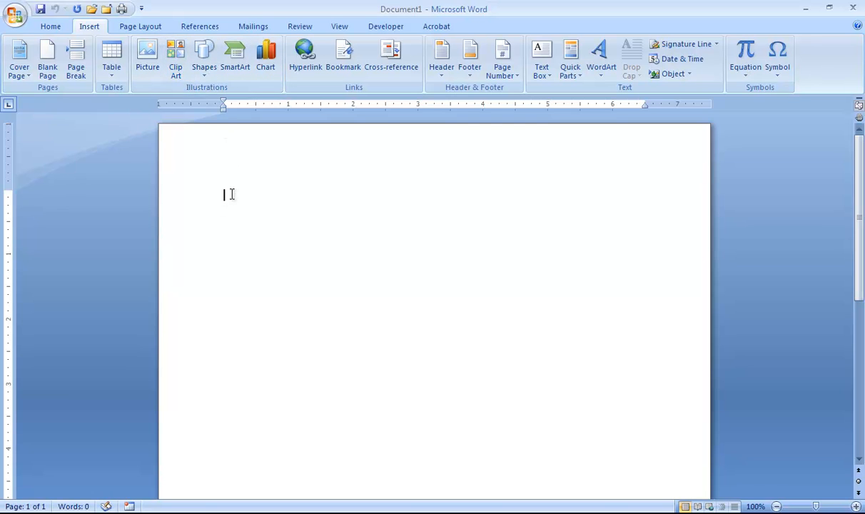
{"action": "right_click", "coordinate": [225, 194]}
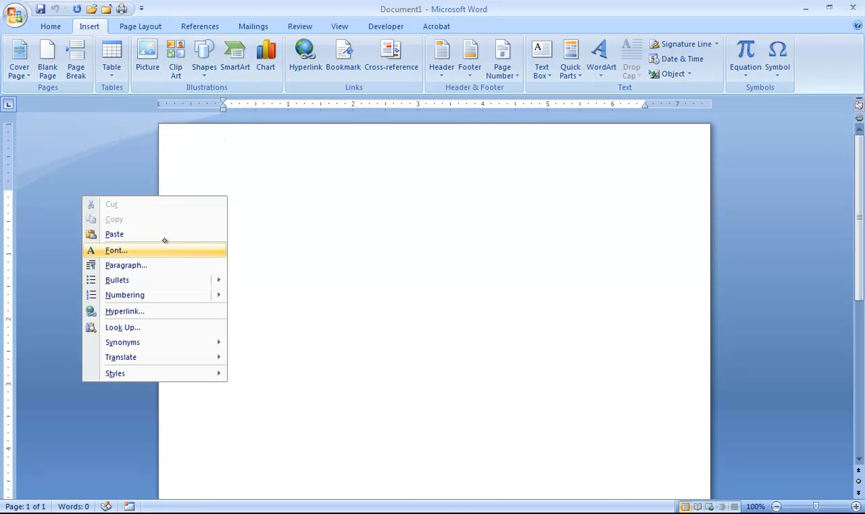
{"action": "mouse_move", "coordinate": [174, 233]}
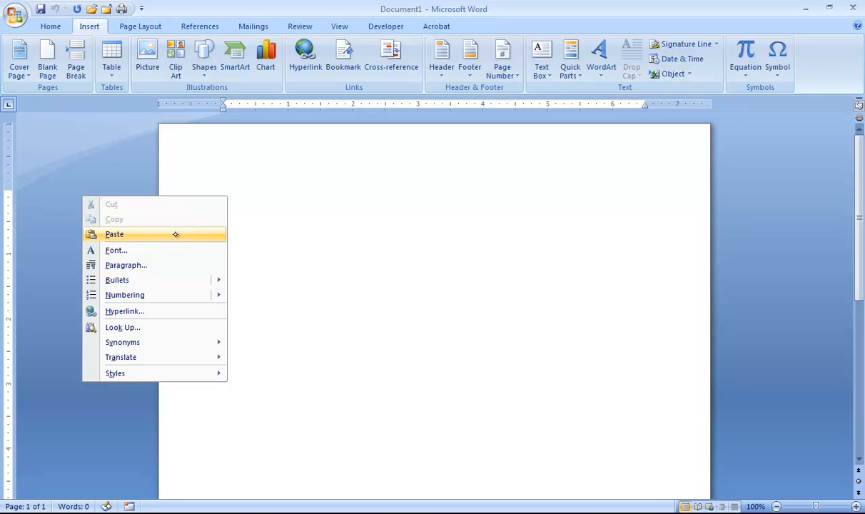
{"action": "left_click", "coordinate": [115, 234]}
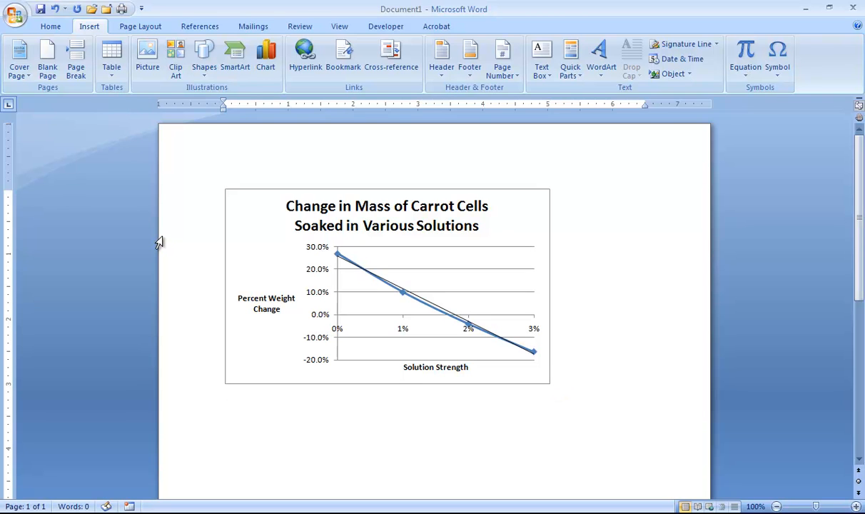
Place the cursor below the chart and enter the text 'lsdk'.
{"action": "left_click", "coordinate": [224, 397]}
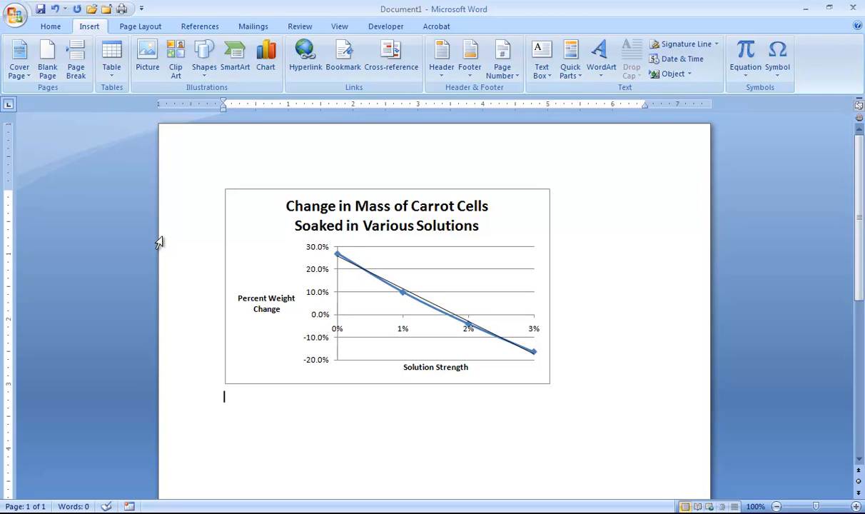
{"action": "type", "text": "lsdk"}
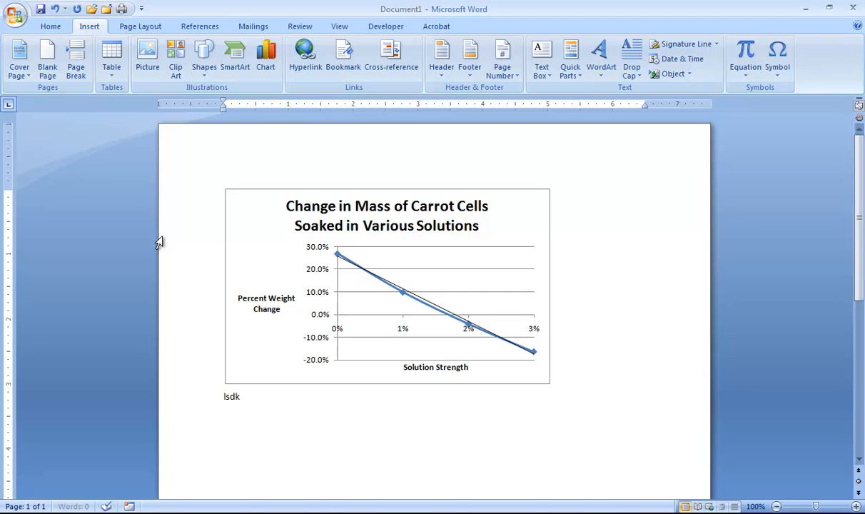